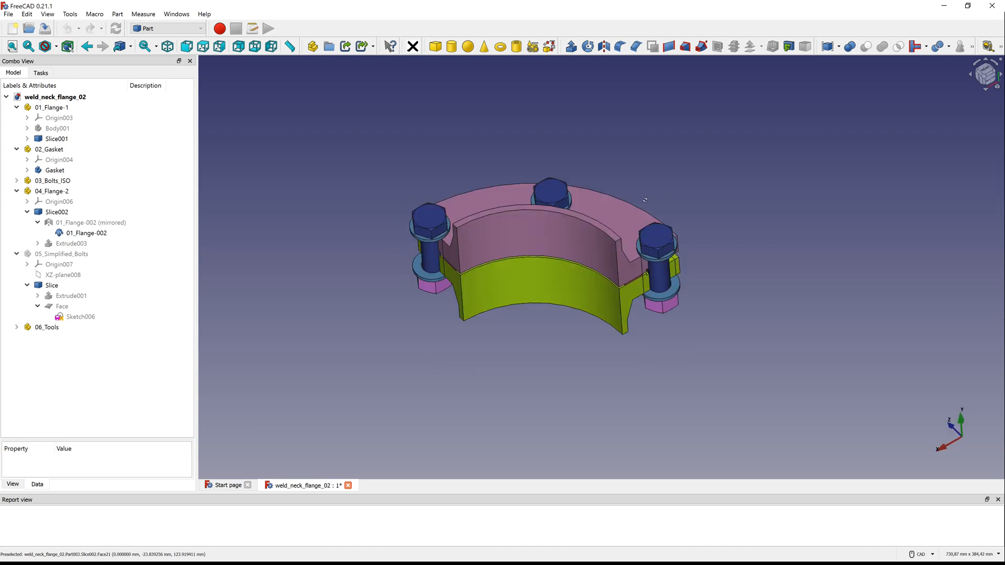
Step: Hide the 03_Bolts_ISO group and select Slice001, Gasket, Slice002 and Slice
right_click(52, 180)
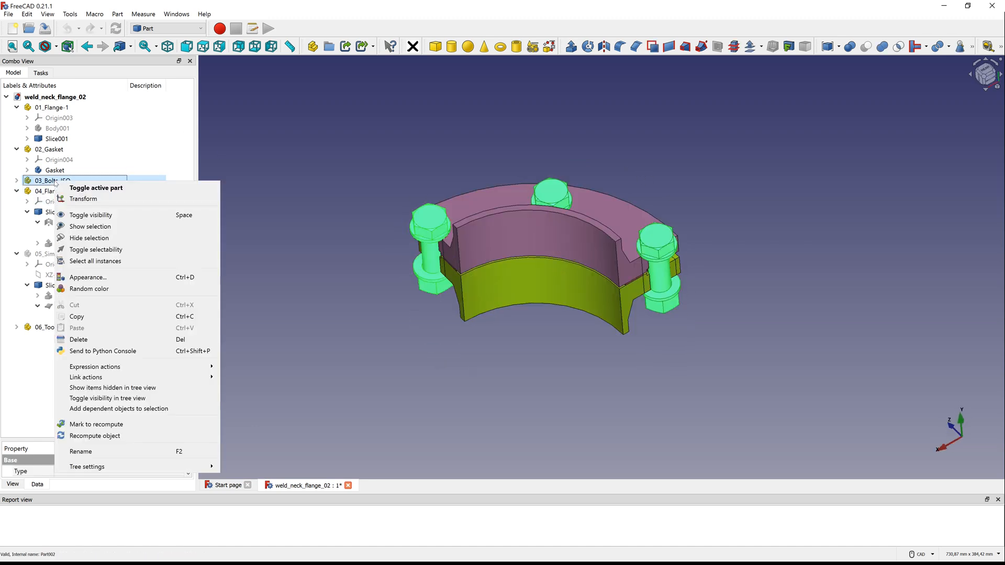
click(91, 215)
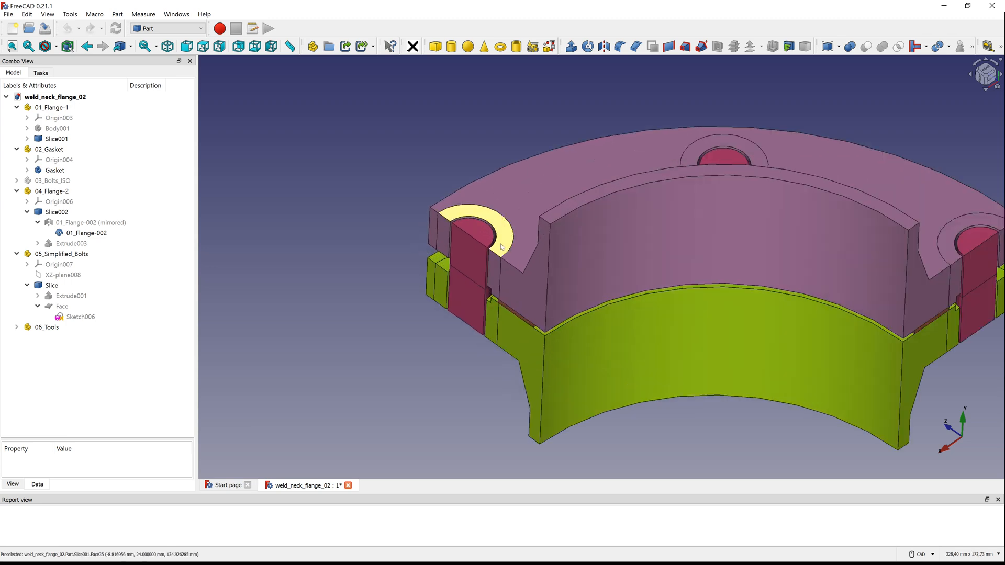
scroll(down, 3)
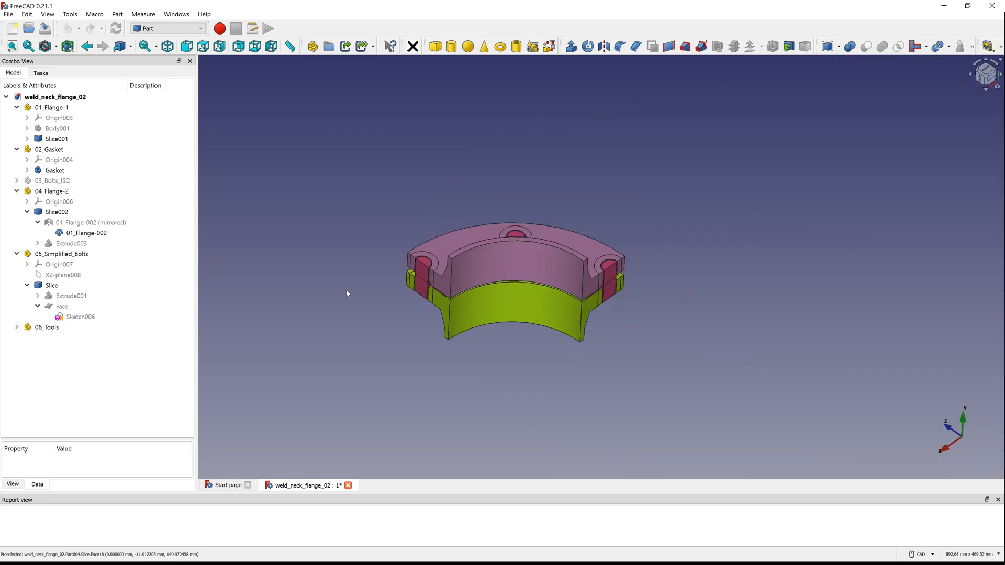
click(57, 138)
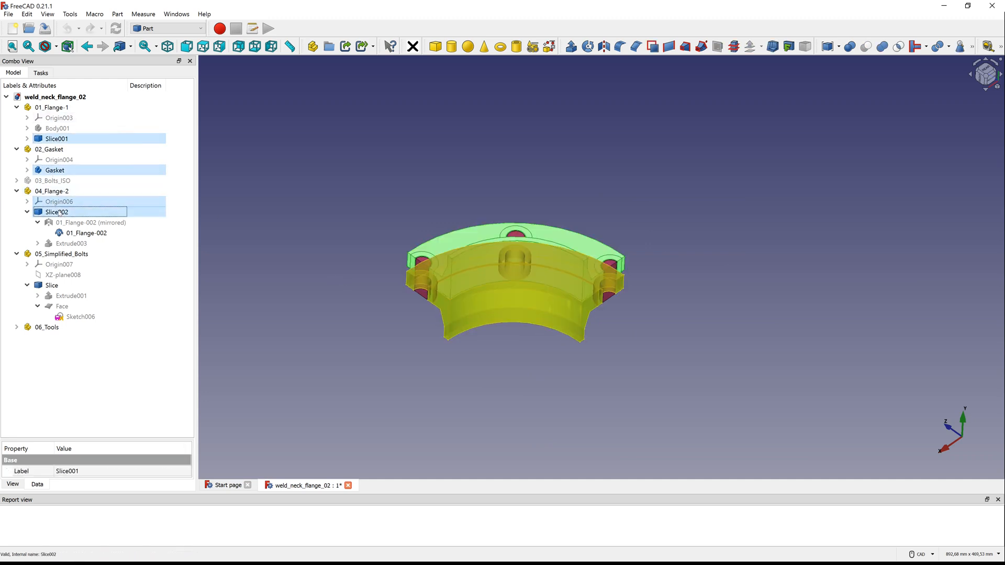
click(52, 286)
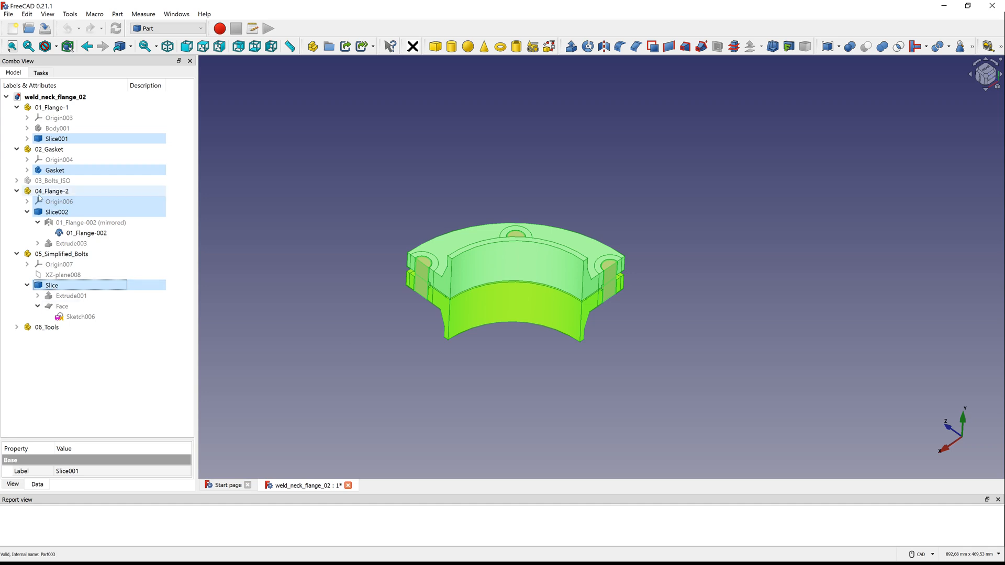
click(8, 14)
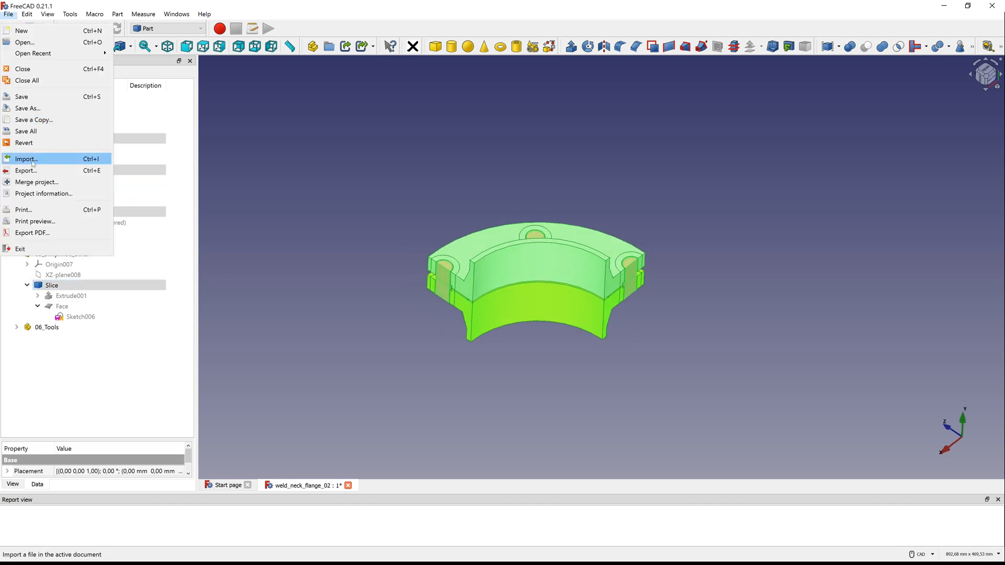
Step: Export the selected flange, gasket and bolt slices as a BREP file
click(26, 169)
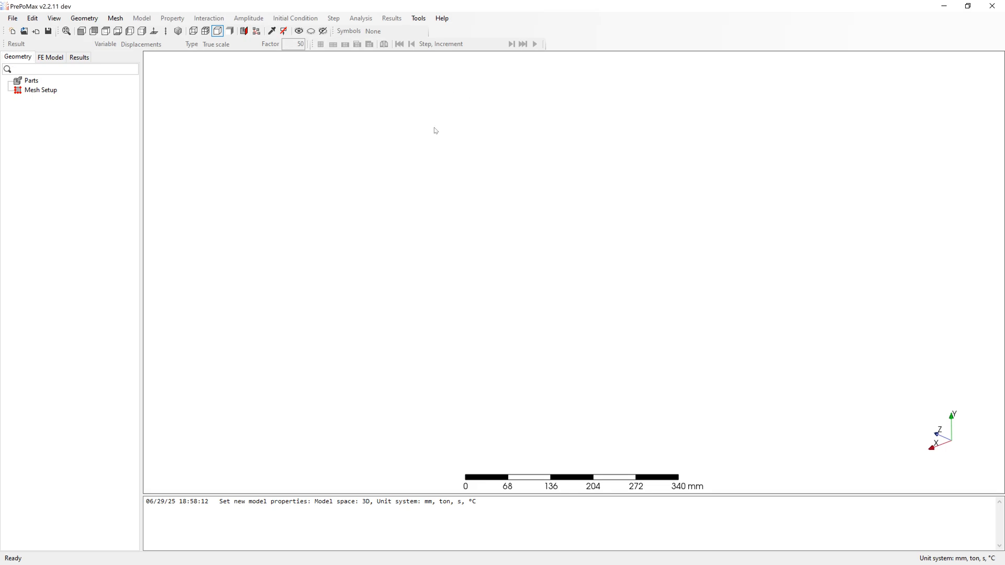
mouse_move(142, 77)
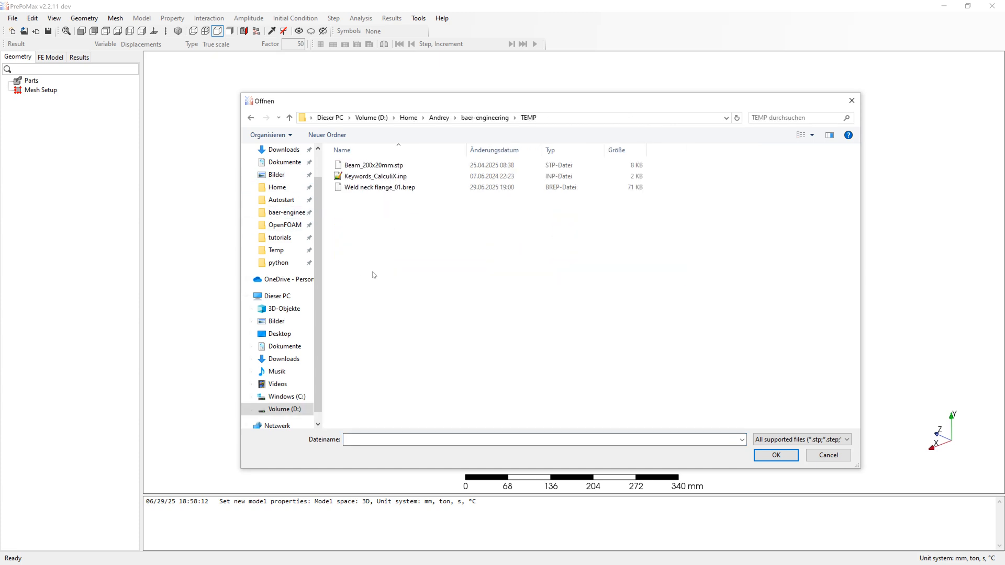
Step: Import Weld neck flange_01.brep and inspect its compounds in the Geometry tree
click(379, 188)
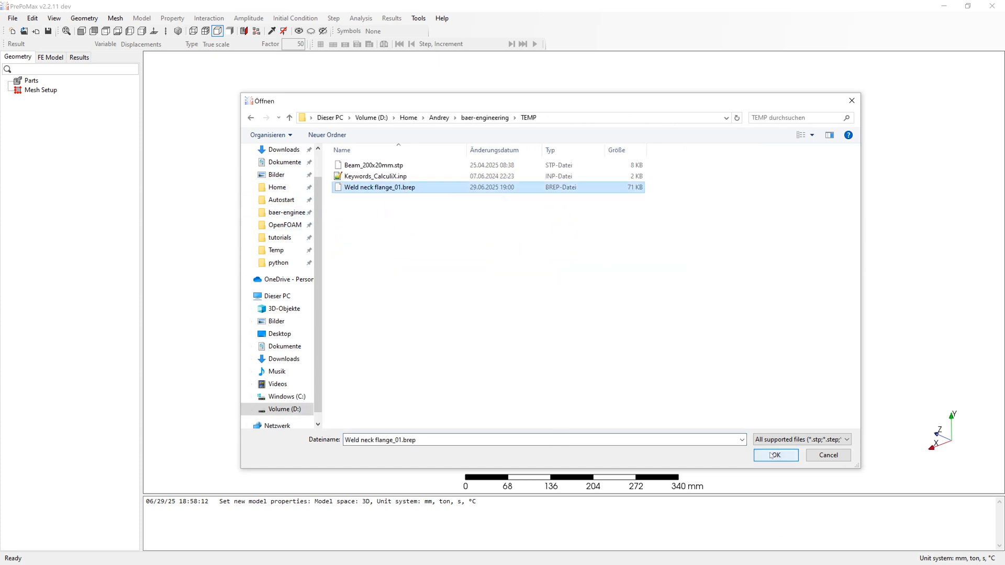
click(775, 455)
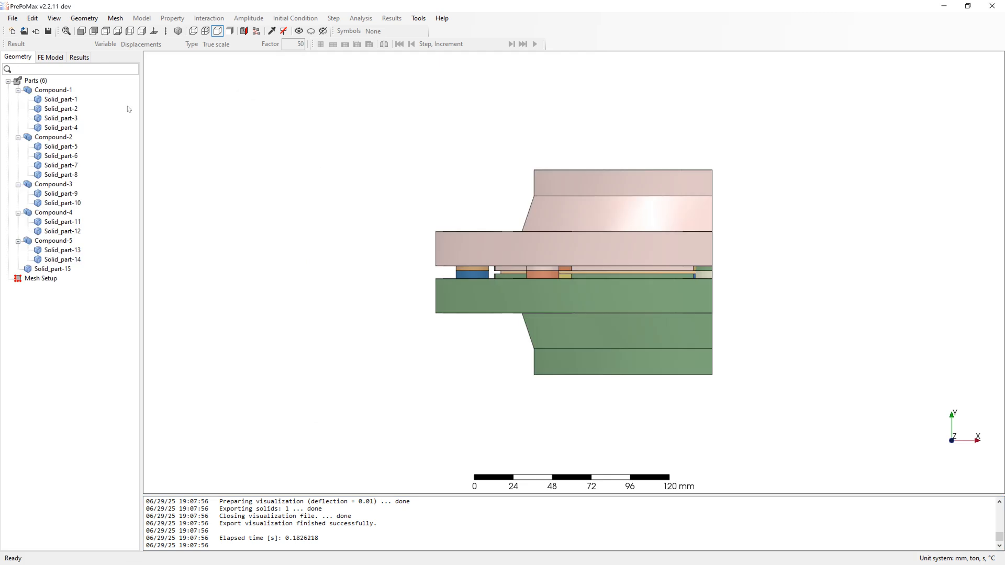
click(53, 137)
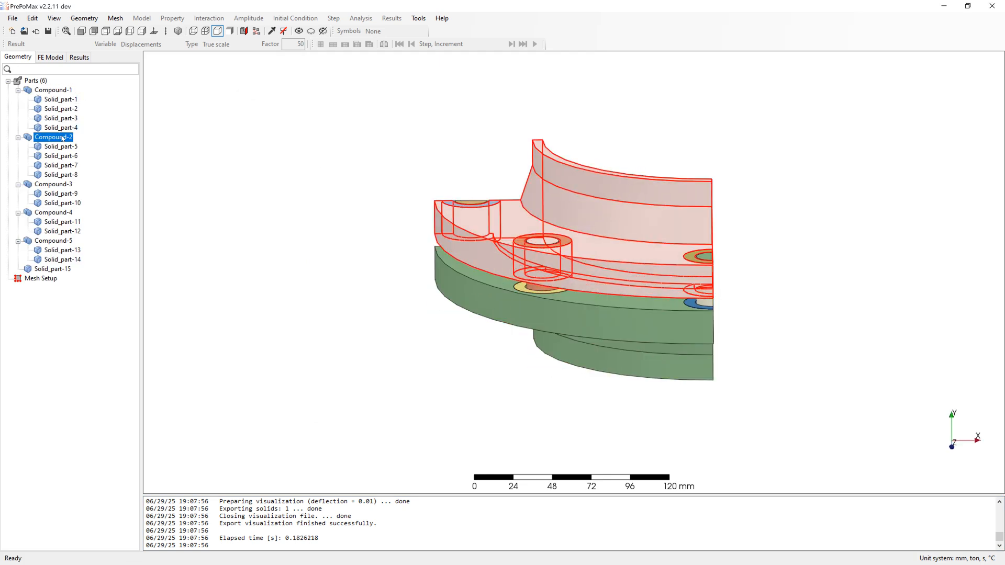
click(54, 185)
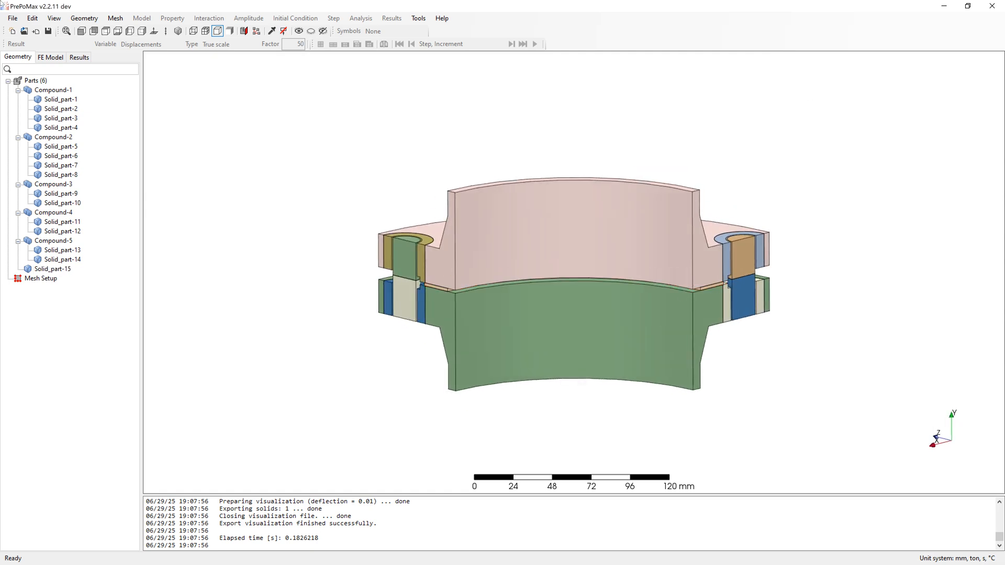
mouse_move(223, 108)
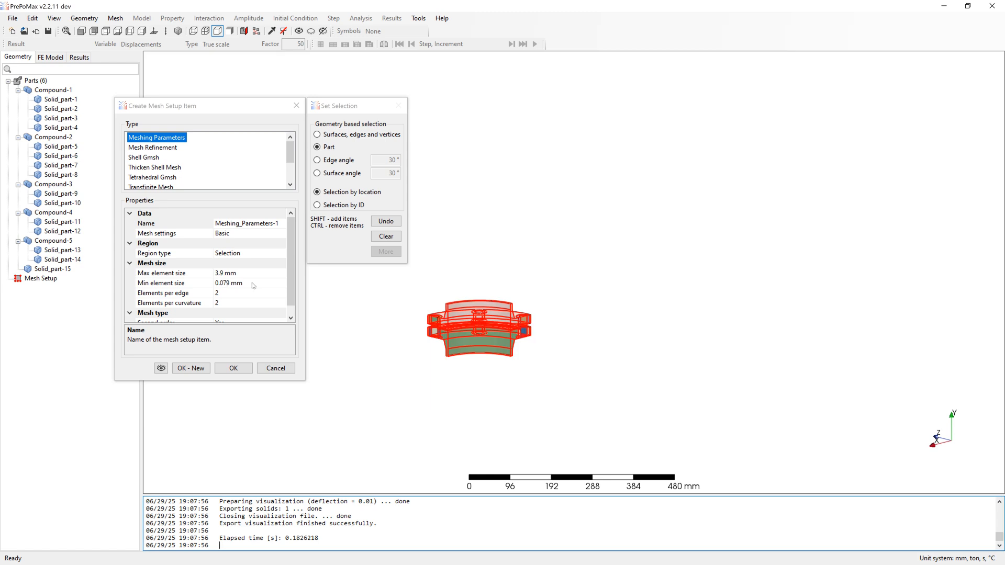
Step: Set maximum element size 6 mm and minimum 1 mm for Meshing_Parameters-1
click(161, 273)
text(1)
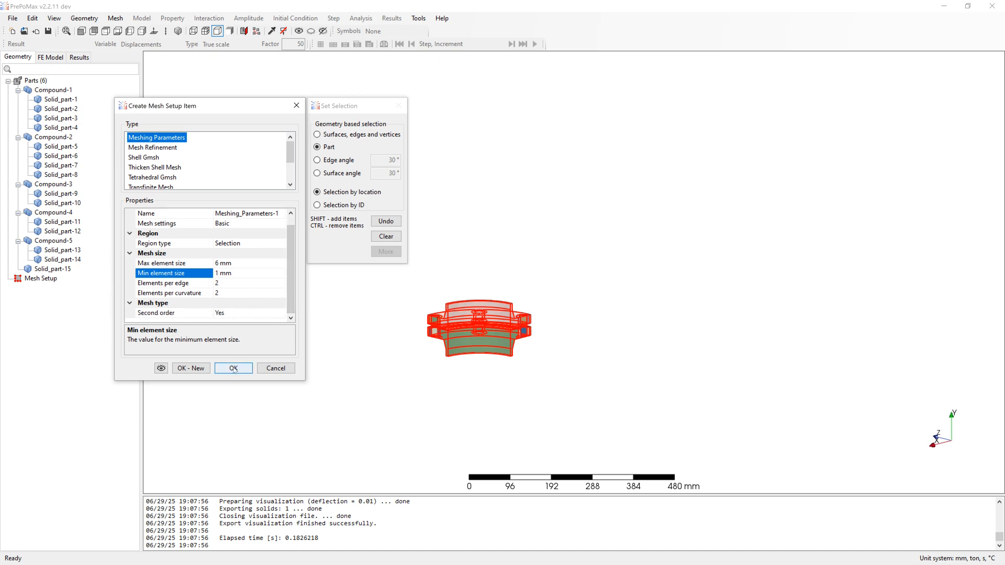
click(233, 368)
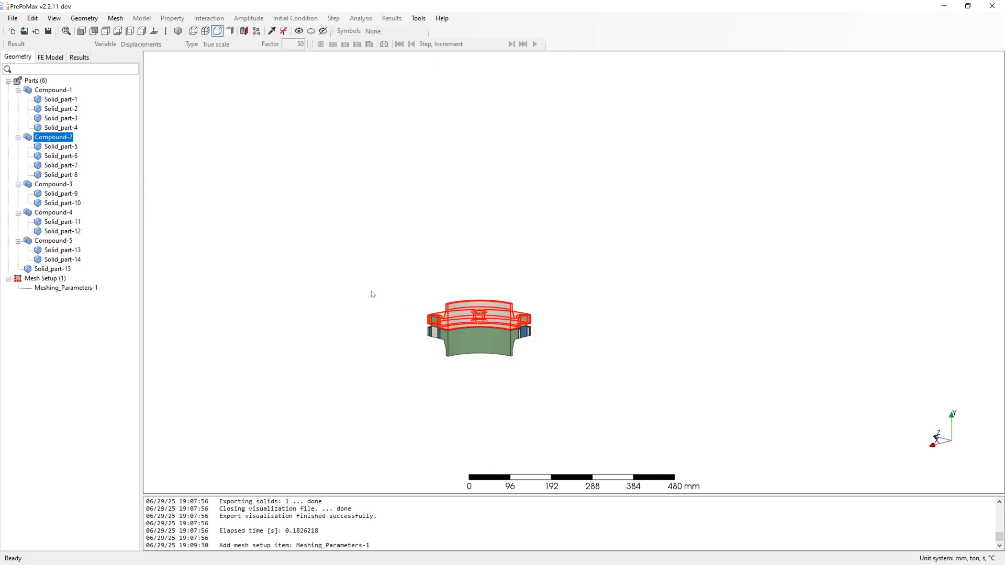
Step: Generate the mesh for all parts, giving 15 parts with 2131 nodes
right_click(477, 330)
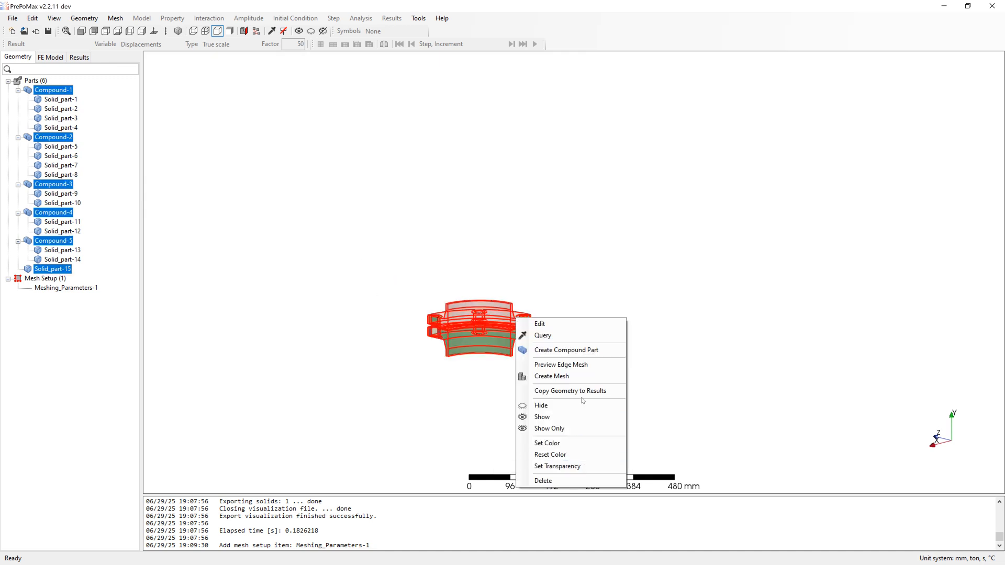
click(551, 377)
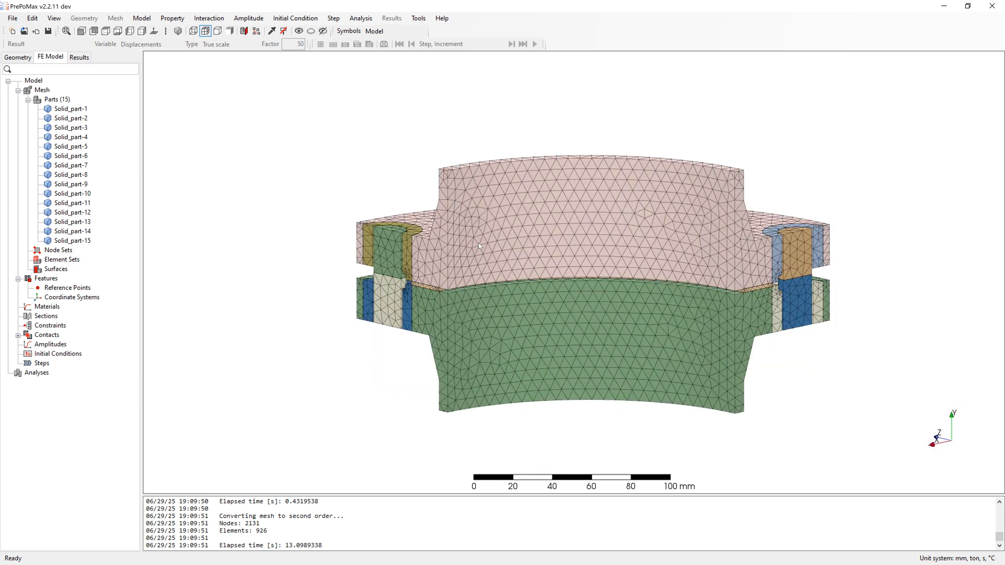
click(57, 99)
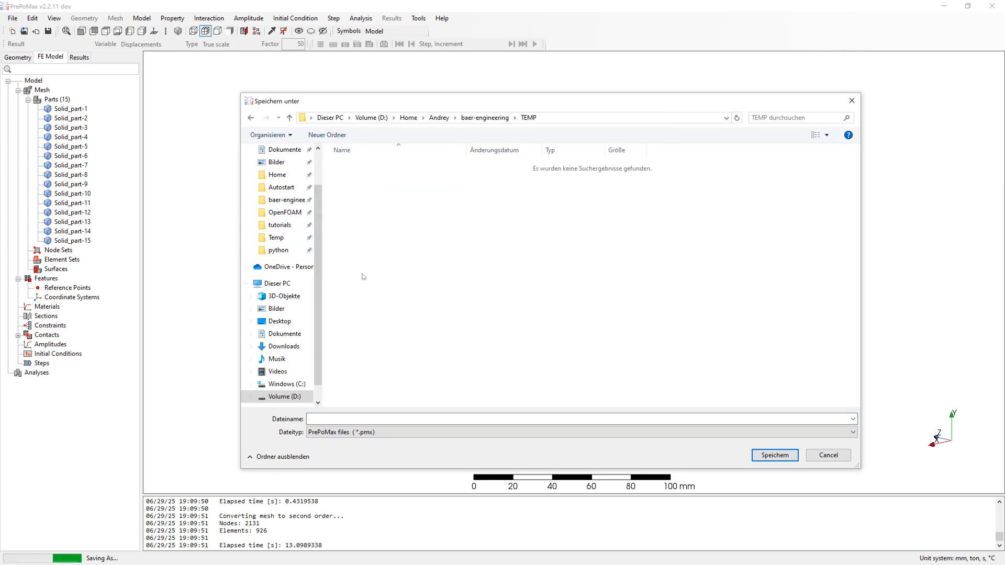
Step: Enter file name Weld_neck_flange_01 and save the .pmx into TEMP
text(Weld_neck_flange_01)
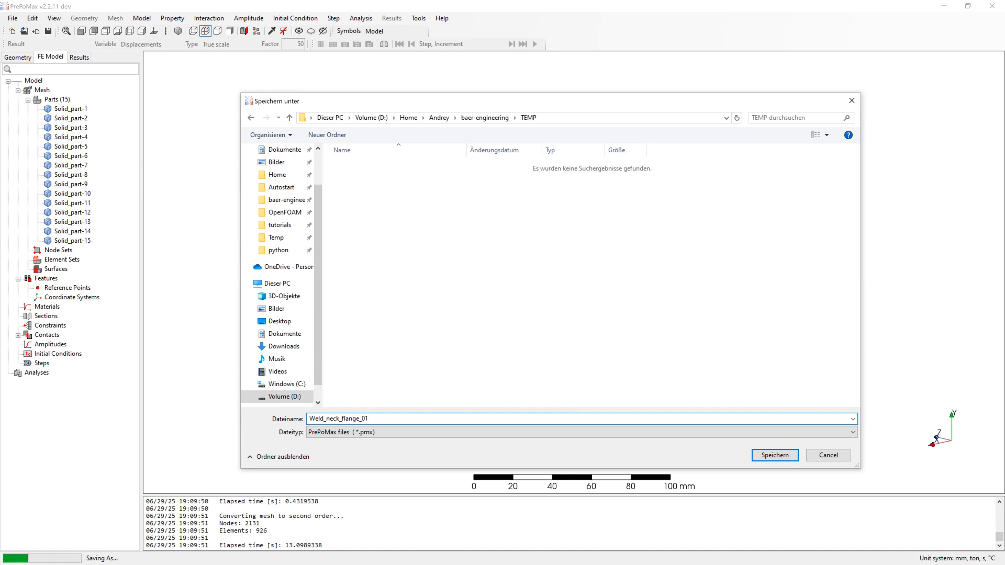
click(774, 455)
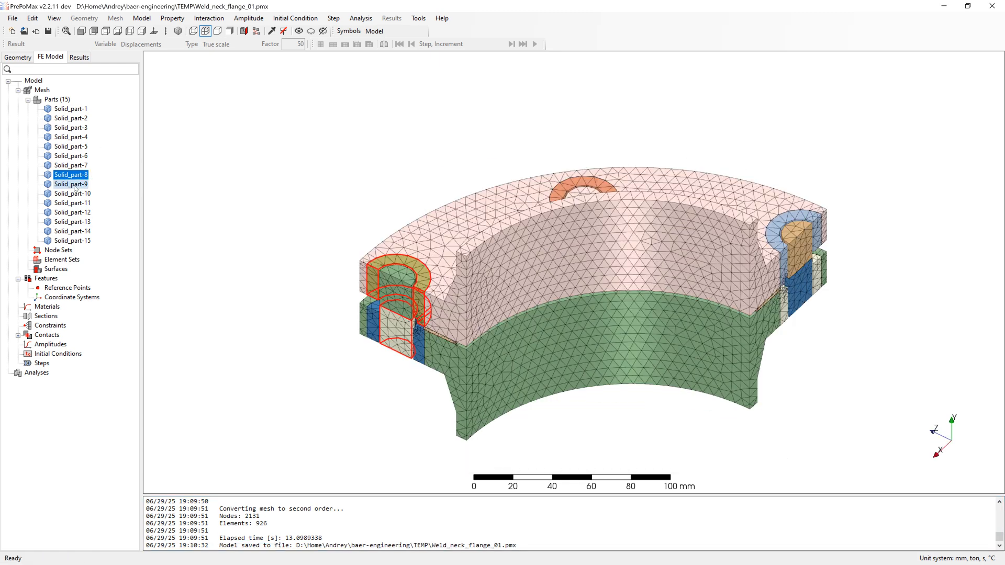
Step: Hide Solid_part-9 and Solid_part-11 from the FE Model tree
click(72, 184)
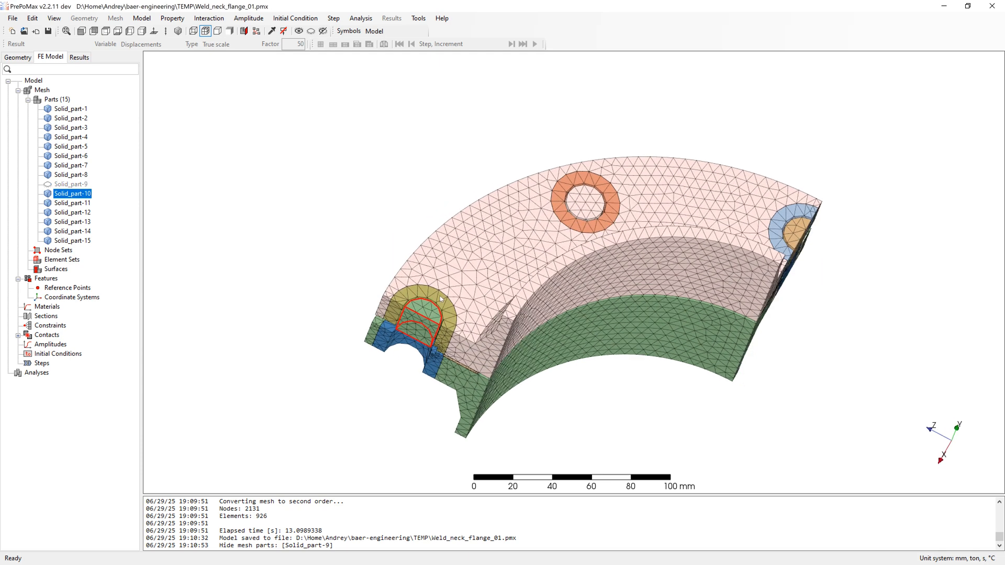
right_click(72, 203)
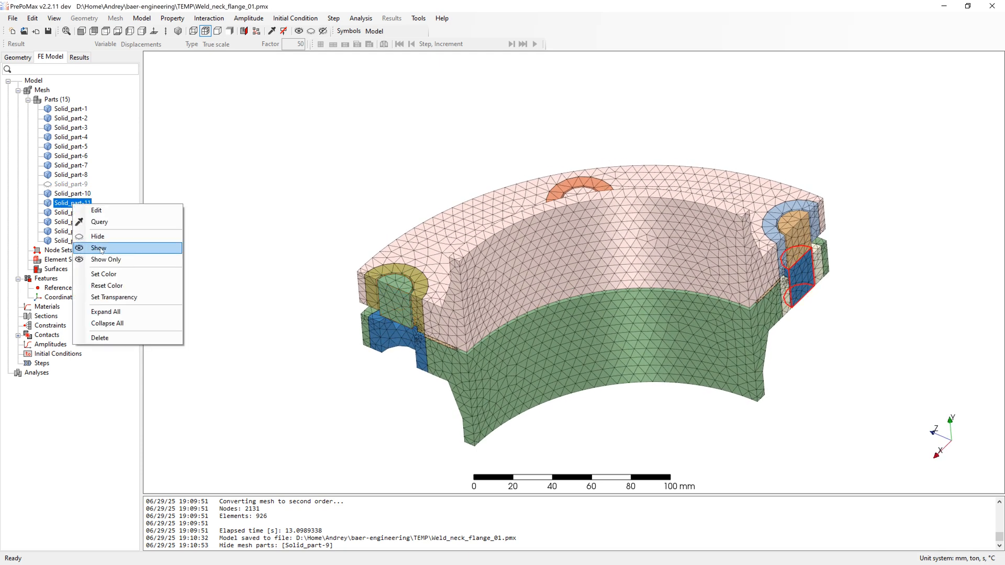
click(98, 236)
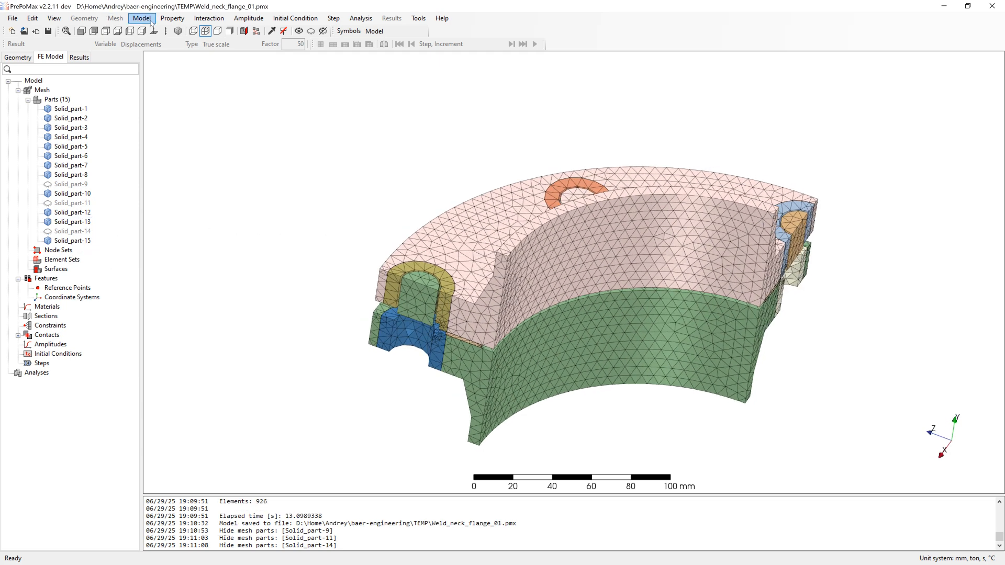
Step: Add a 1 mm thick boundary layer on the bolt-region face
click(142, 18)
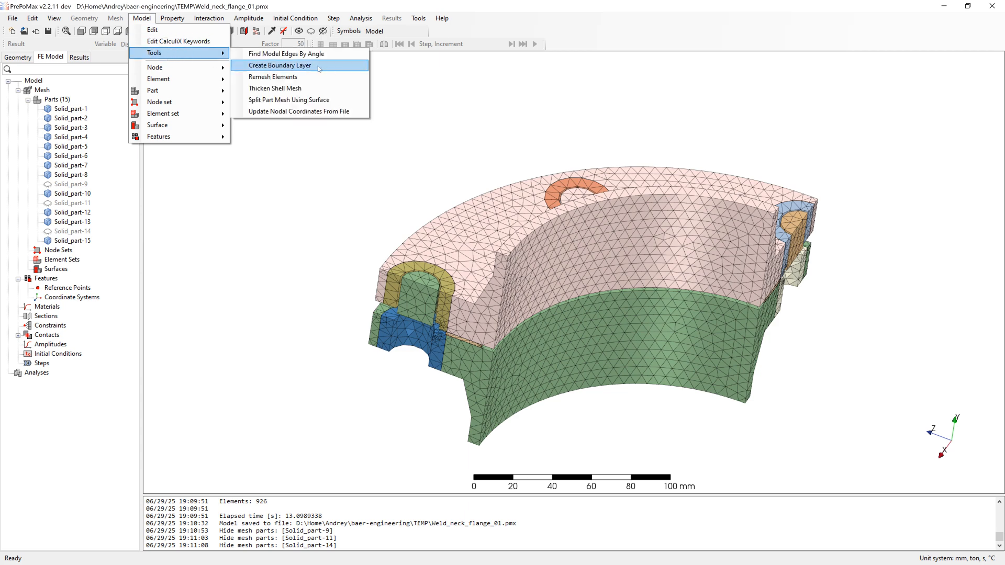
click(278, 66)
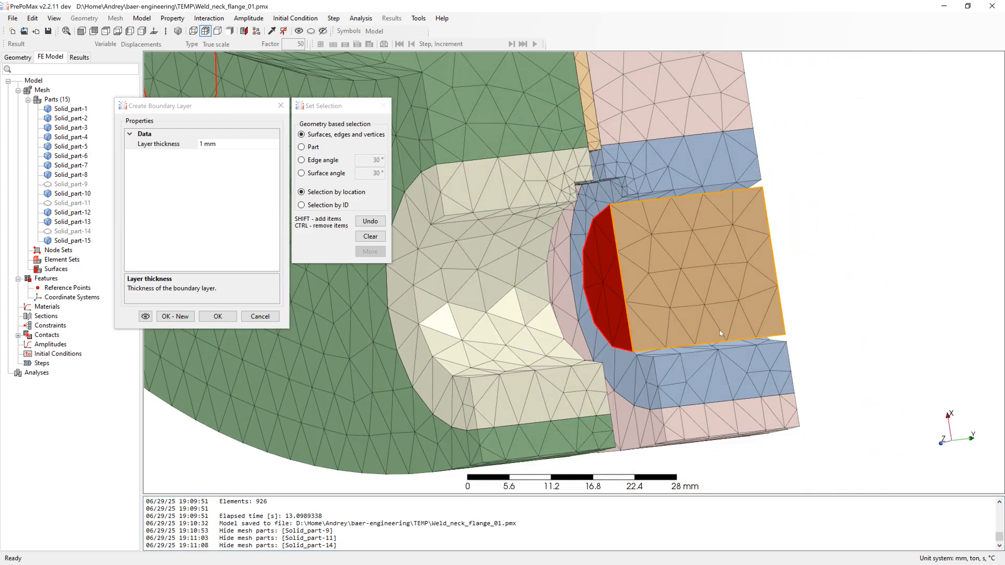
click(218, 316)
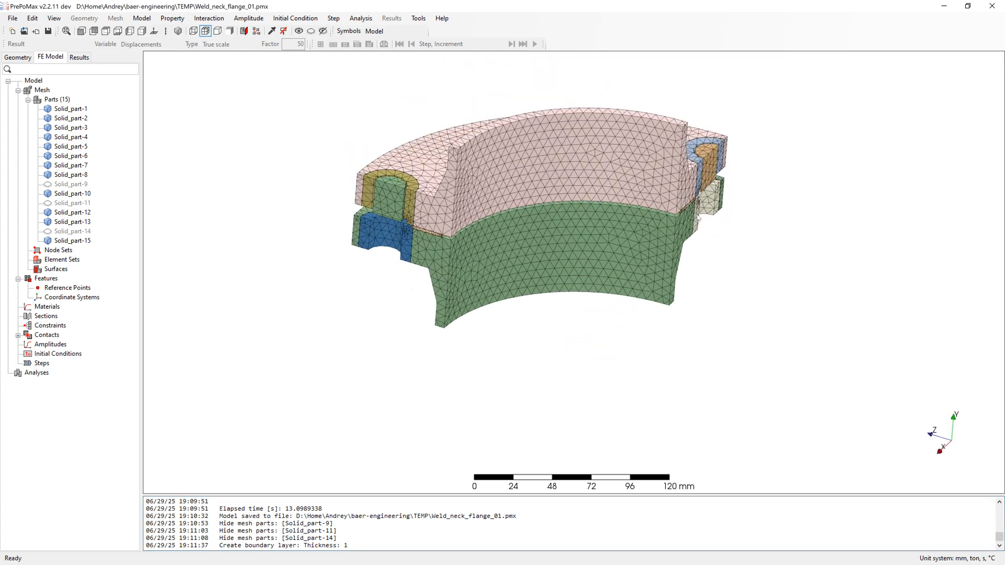
click(71, 183)
text(steel)
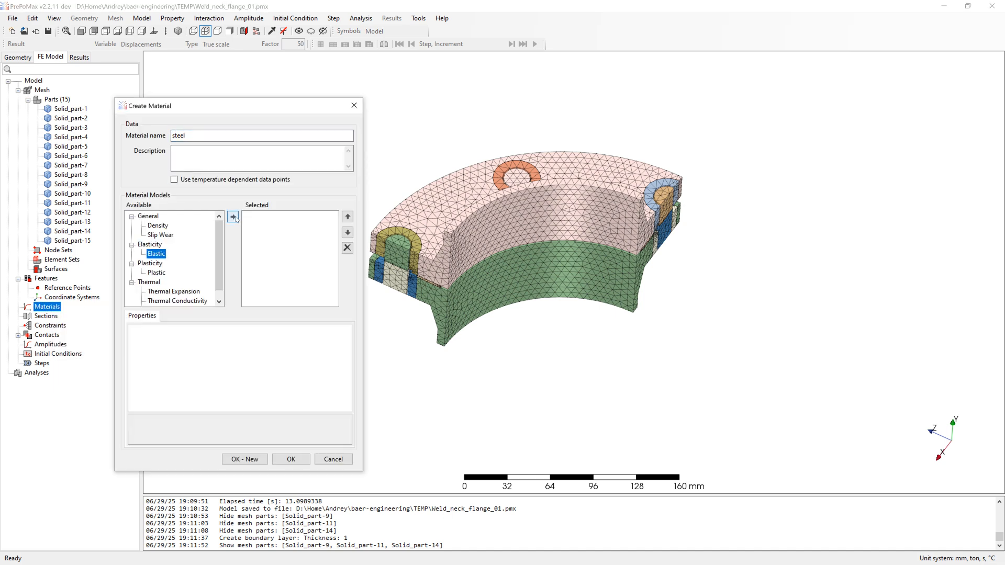
Step: Give steel Young's modulus 210000 and create gasket material with E 700 MPa, ν 0.2
click(232, 217)
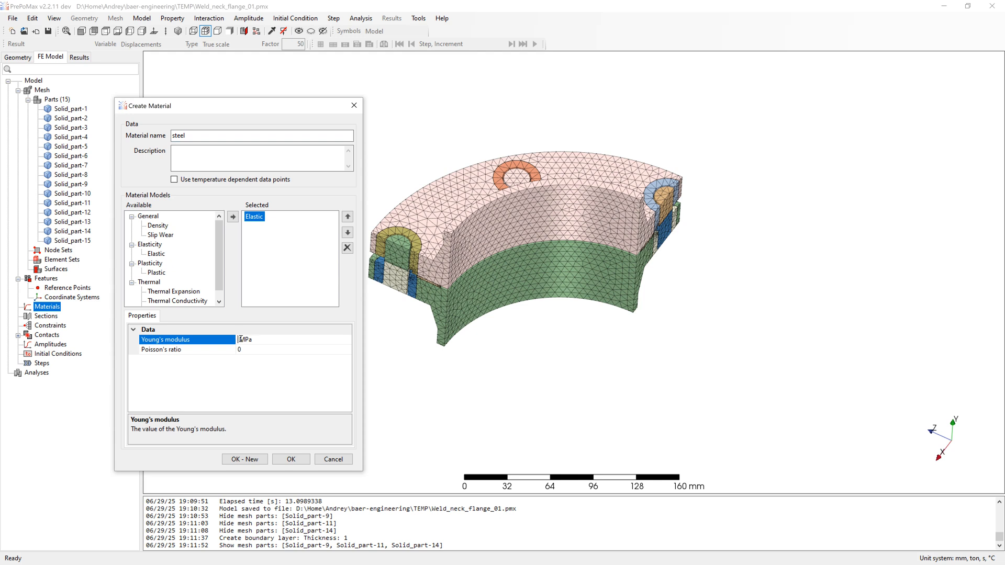
text(210000)
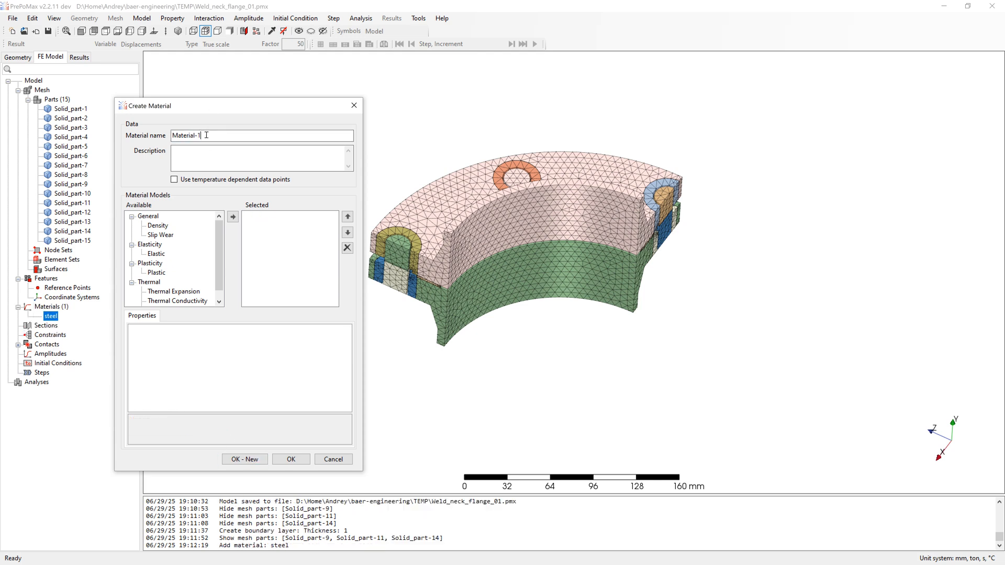
text(gasket)
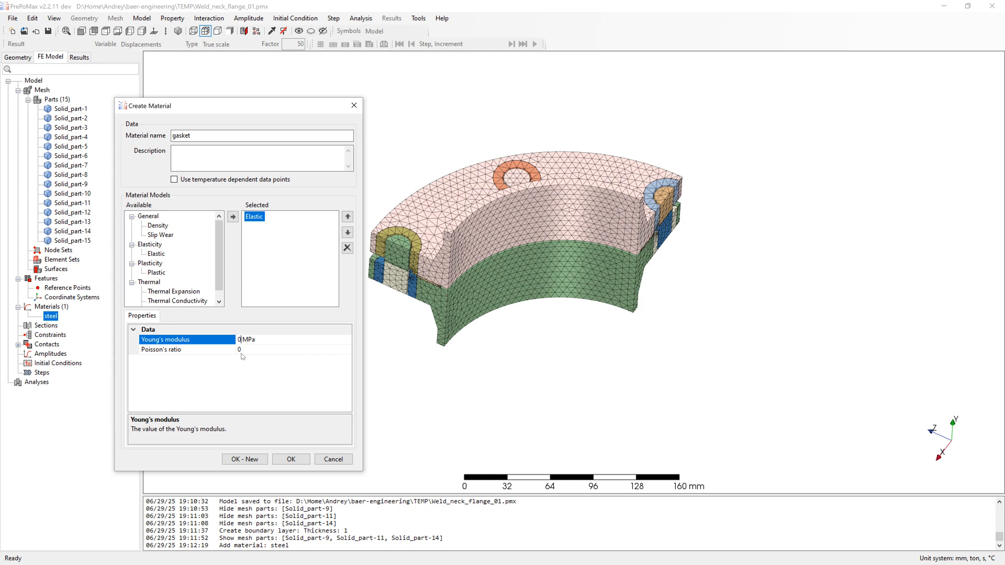
text(700)
click(294, 349)
text(.2)
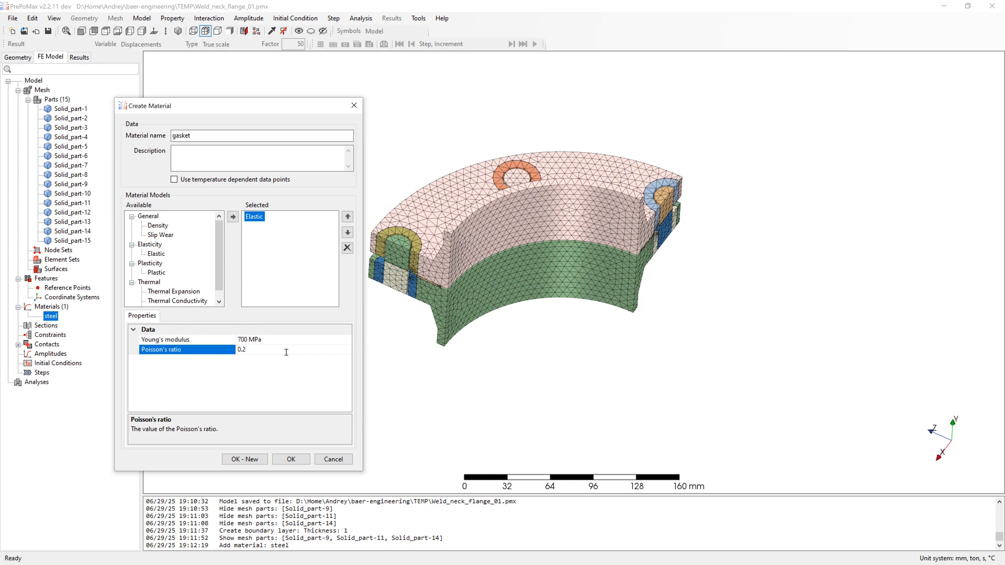
click(291, 459)
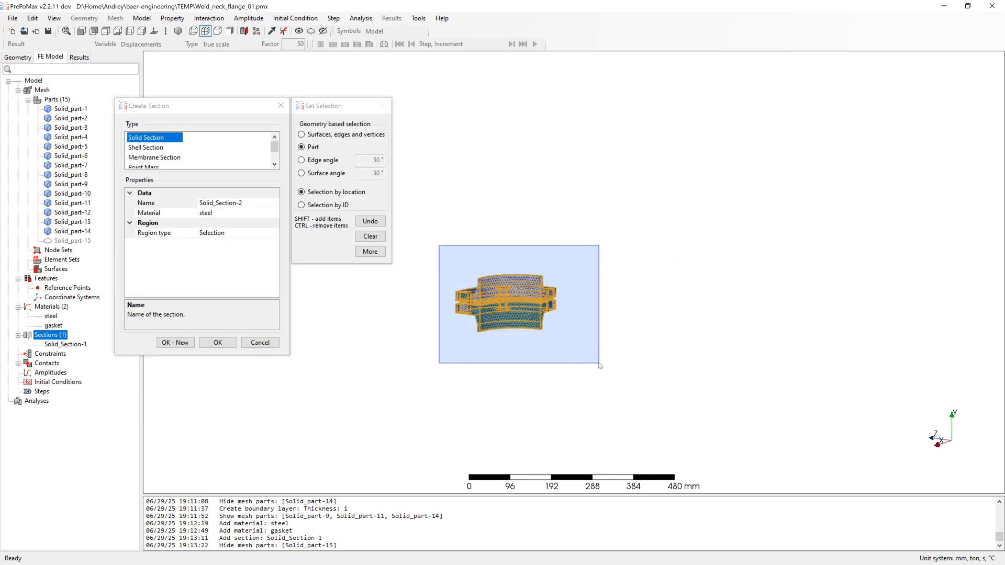
Step: Create Solid_Section-2 assigning steel to all visible parts except Solid_part-15
click(217, 343)
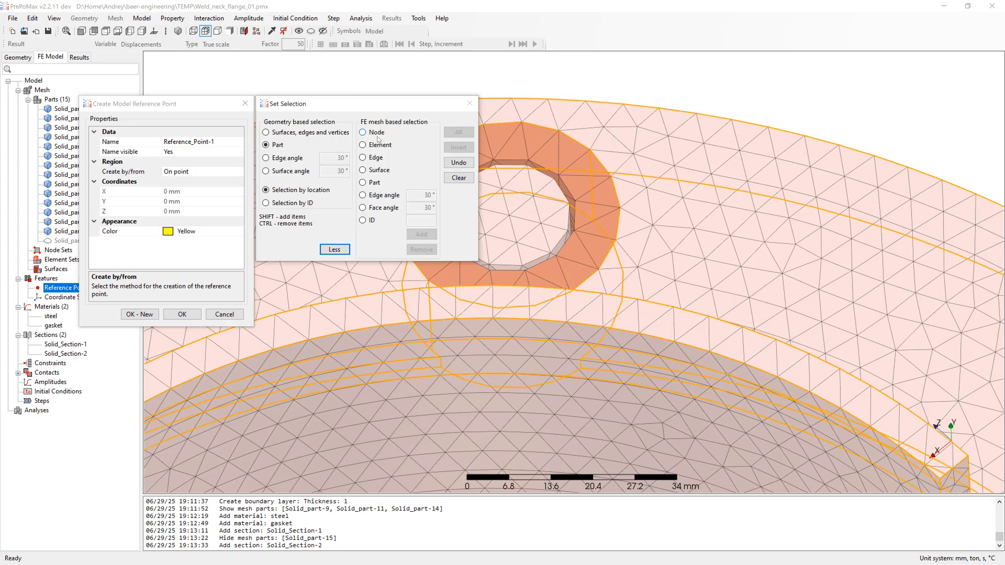
Step: Place Reference_Point-1 on the bolt hole centre at Y 25 and its copy at Y -27
click(508, 216)
text(2)
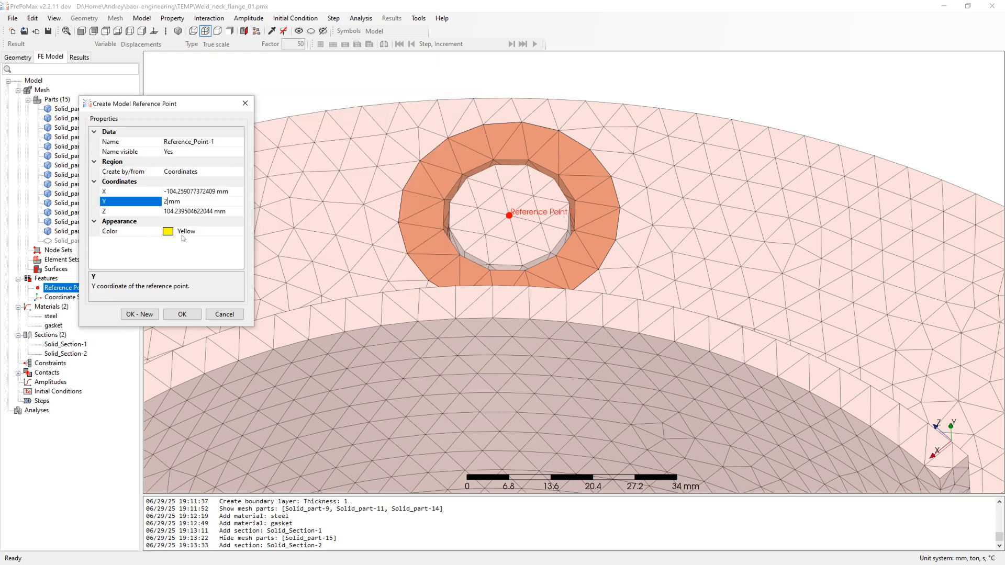
text(5)
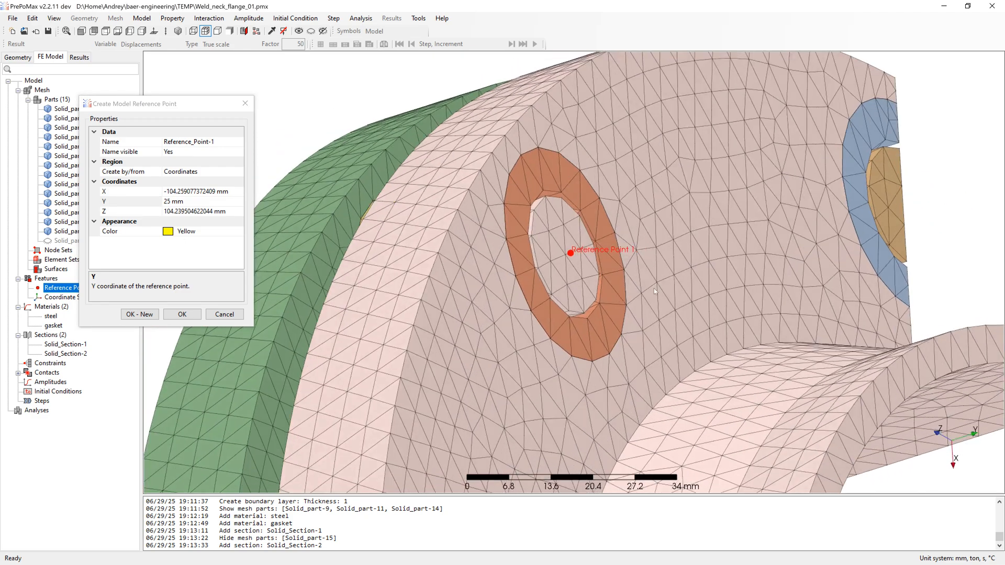
click(182, 315)
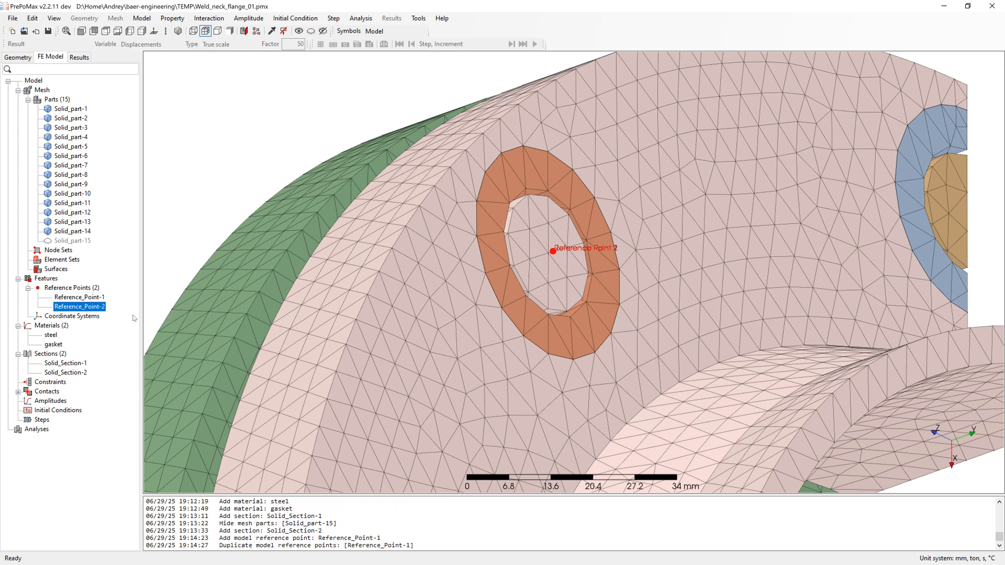
double_click(80, 307)
text(-27)
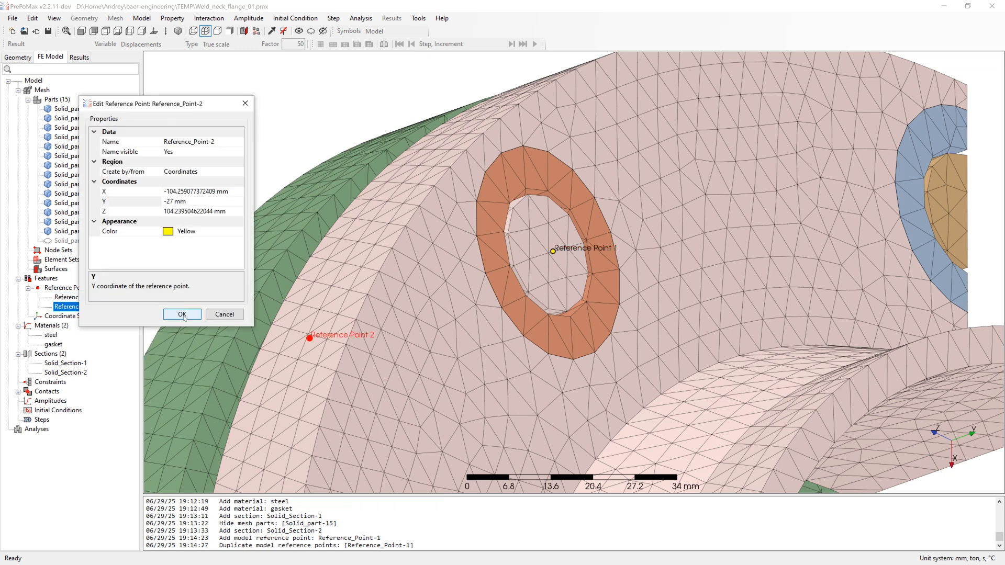
click(182, 314)
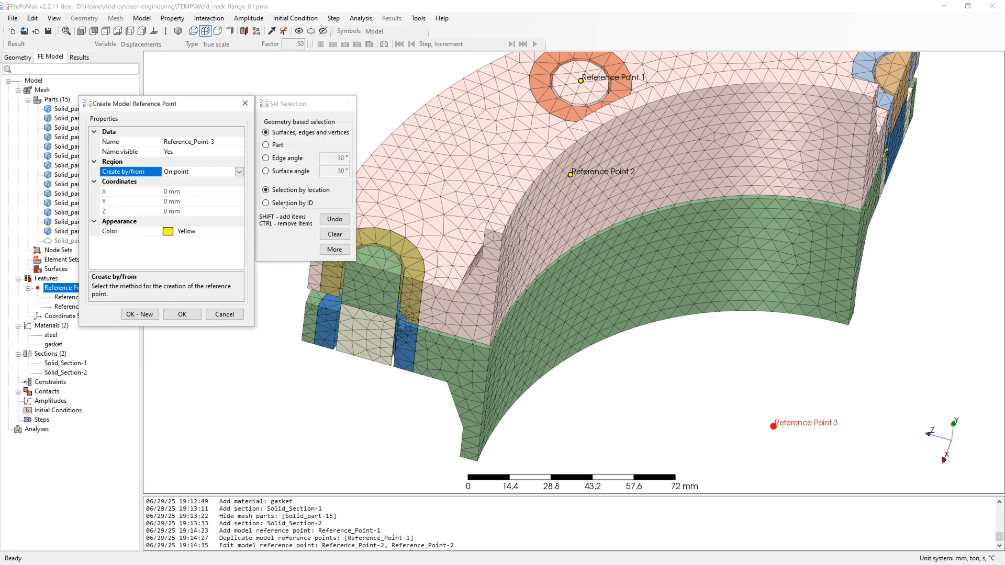
Step: Create reference points 3 to 6 as Y-offset pairs on the second and third bolts
click(333, 249)
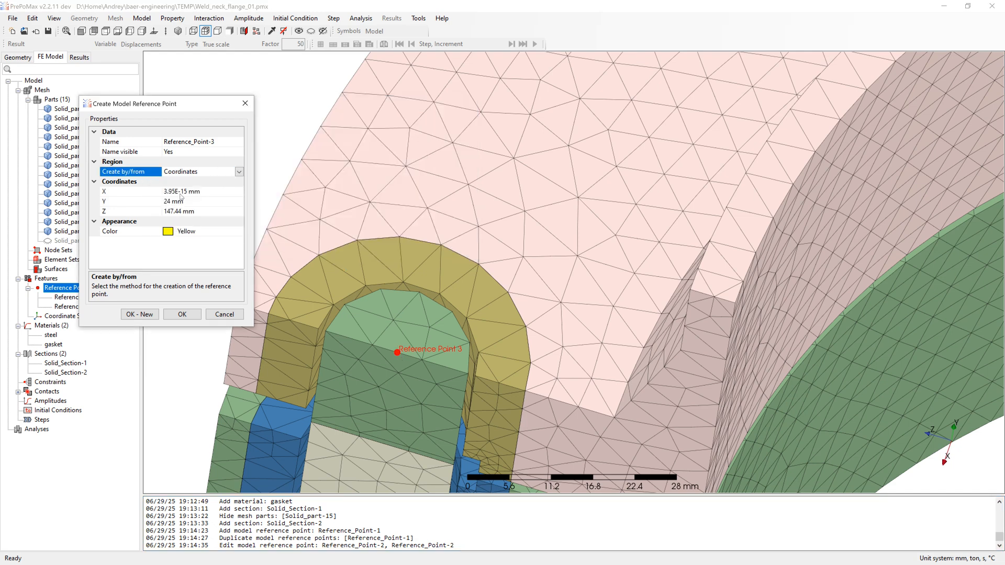
click(182, 315)
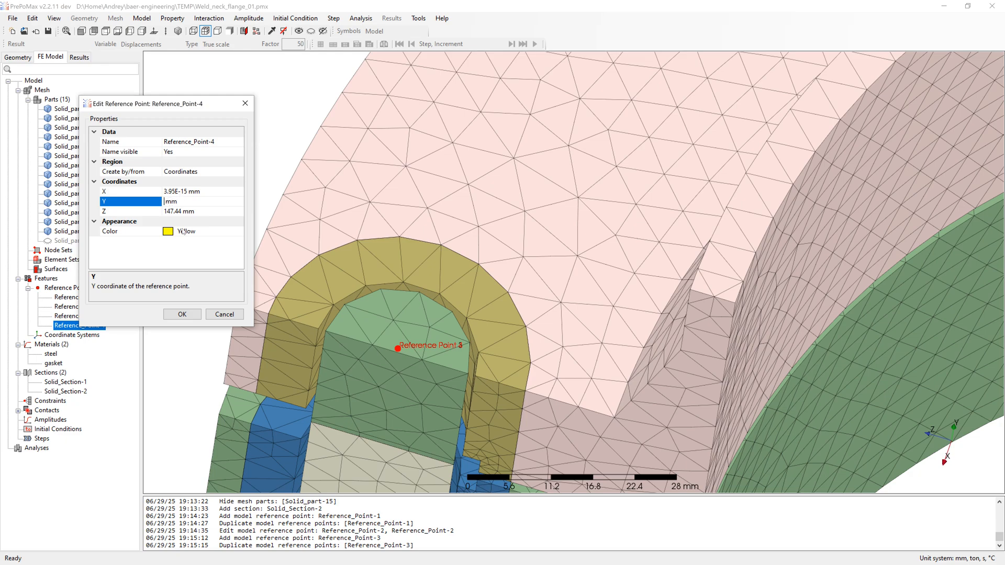
click(182, 314)
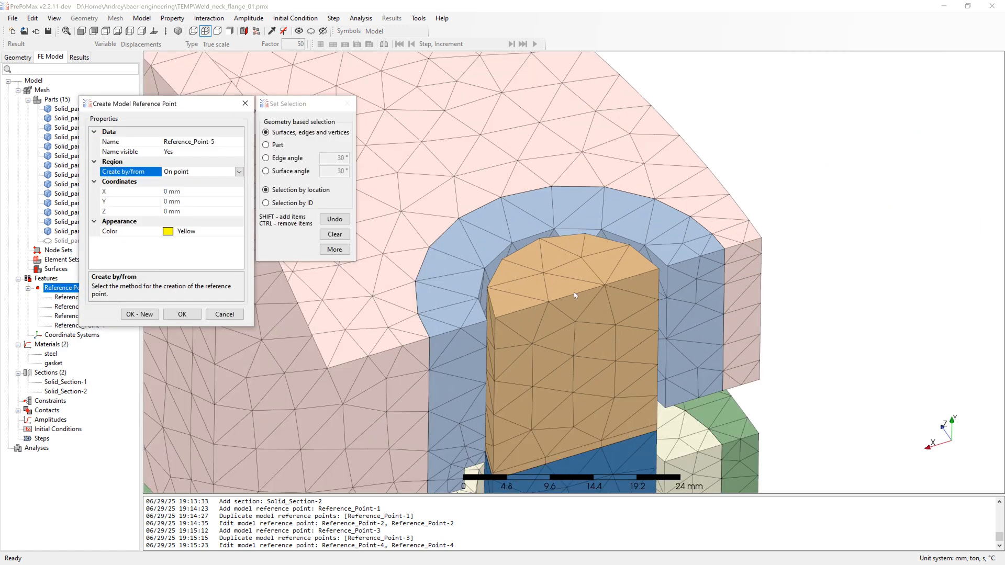
click(334, 249)
text(25)
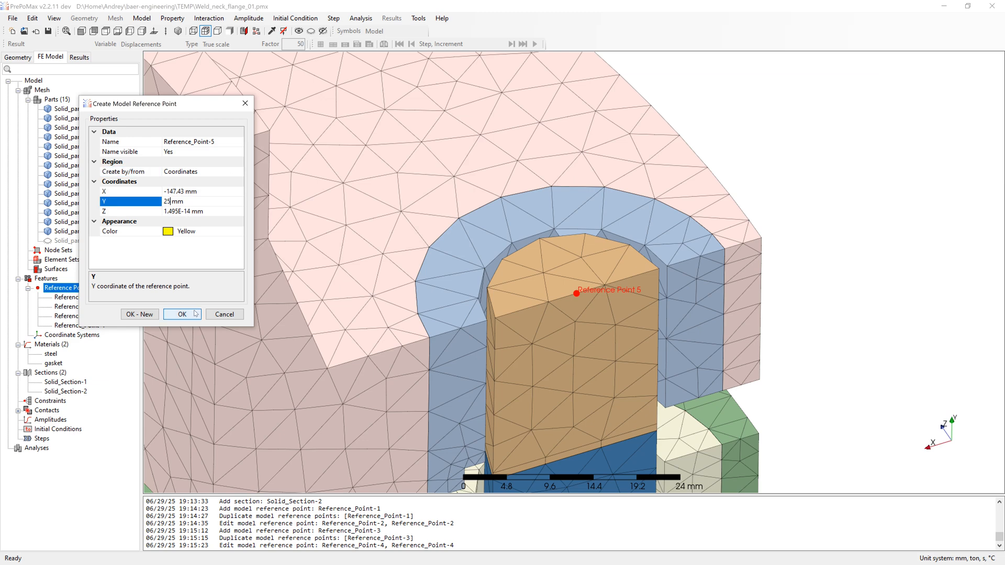
click(182, 314)
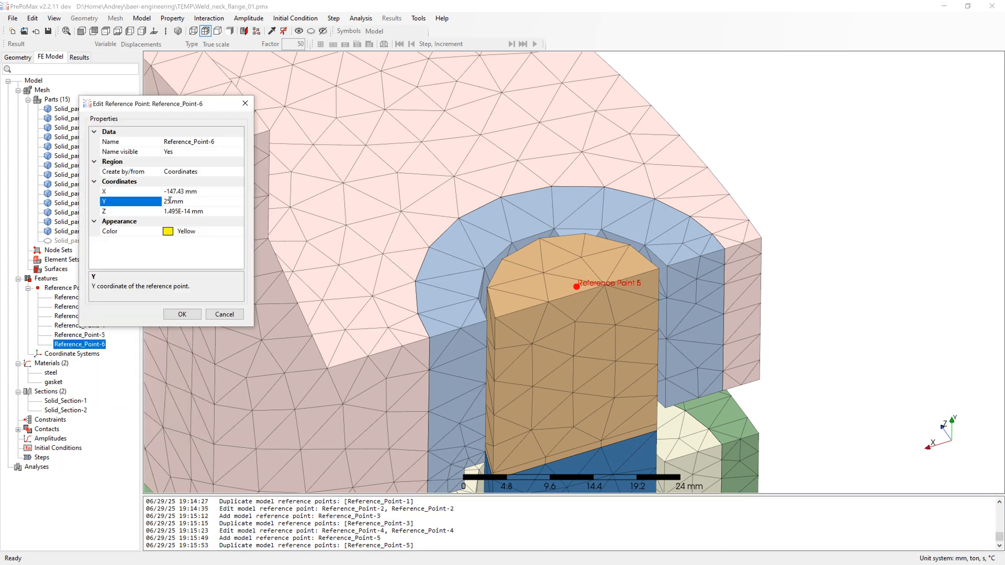
click(182, 314)
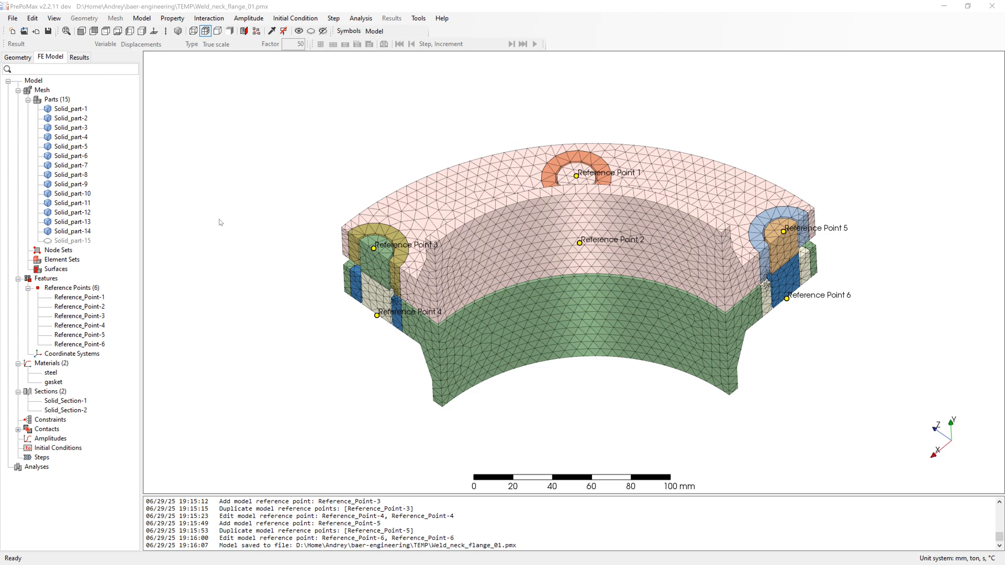
mouse_move(101, 359)
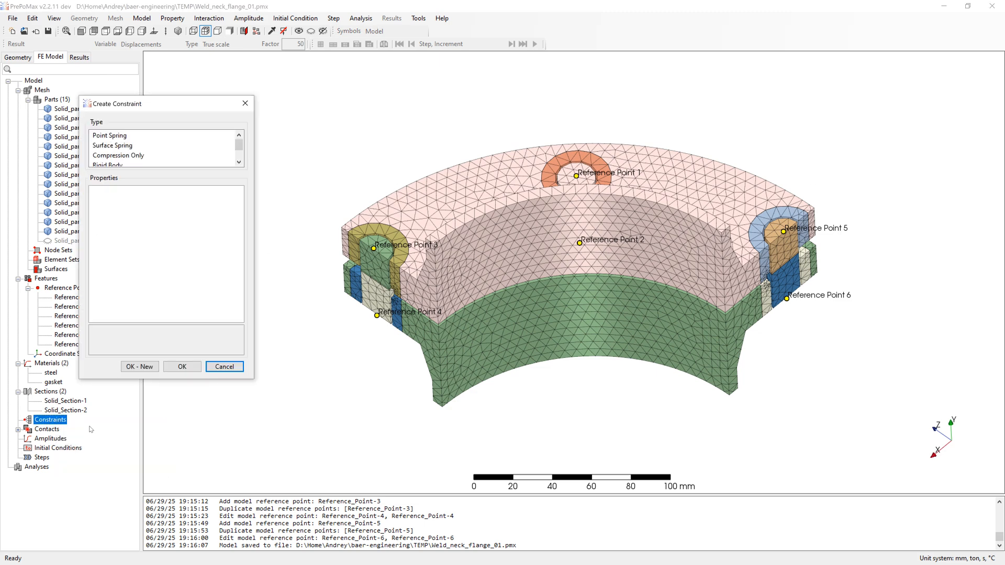
Step: Create Rigid_Body-1 to Rigid_Body-6, each tying a bolt end face to its reference point
click(107, 145)
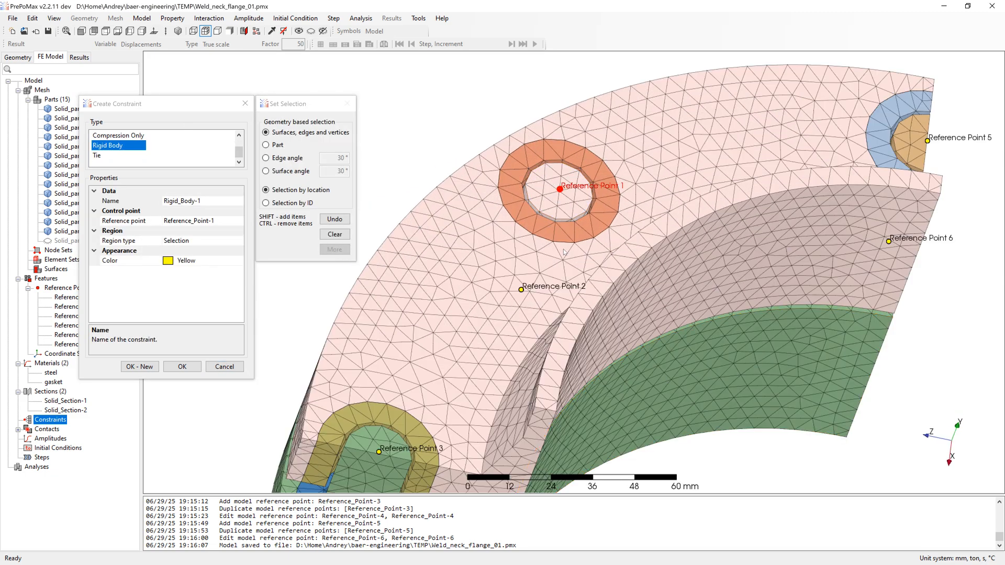
click(523, 217)
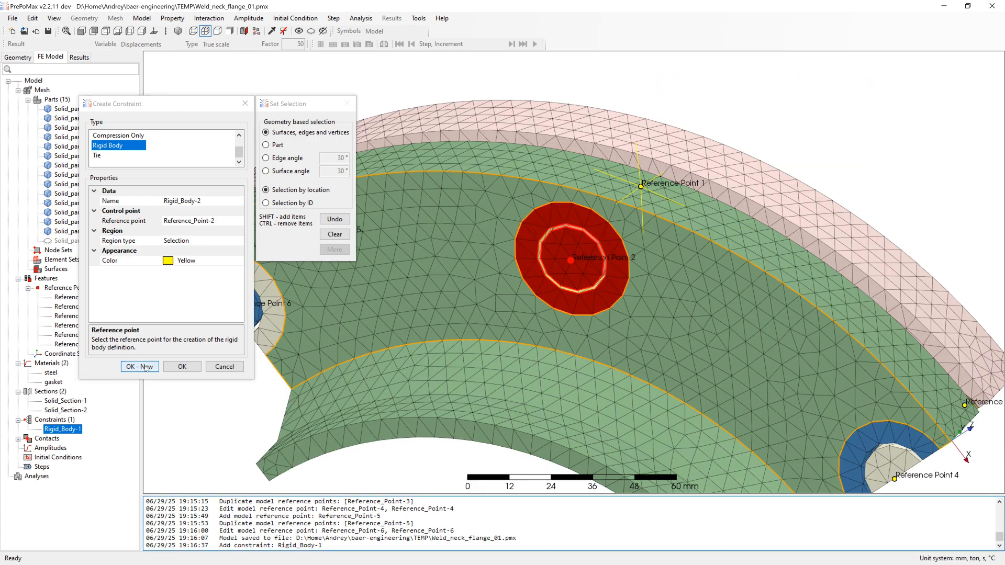
click(139, 366)
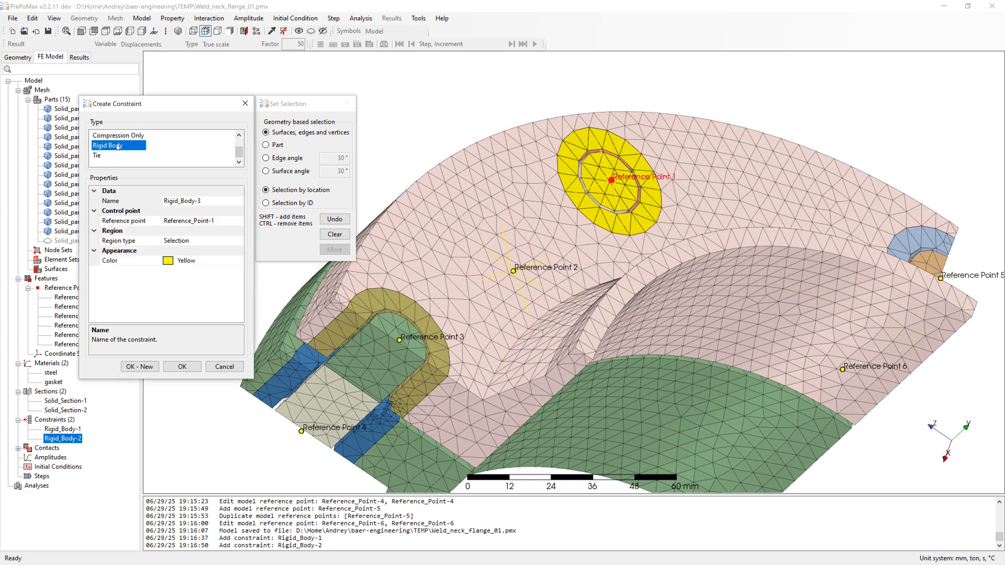
click(397, 336)
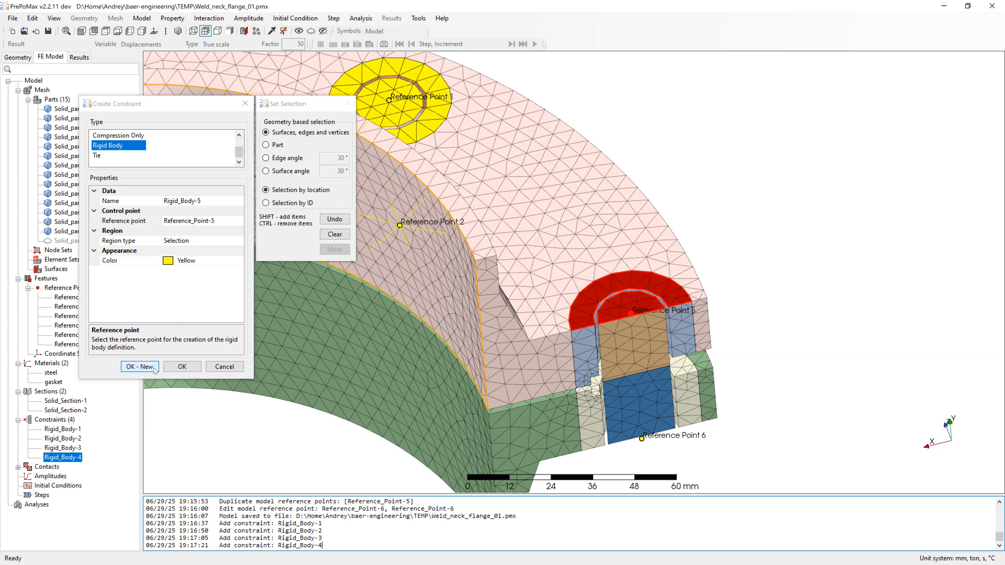
click(139, 366)
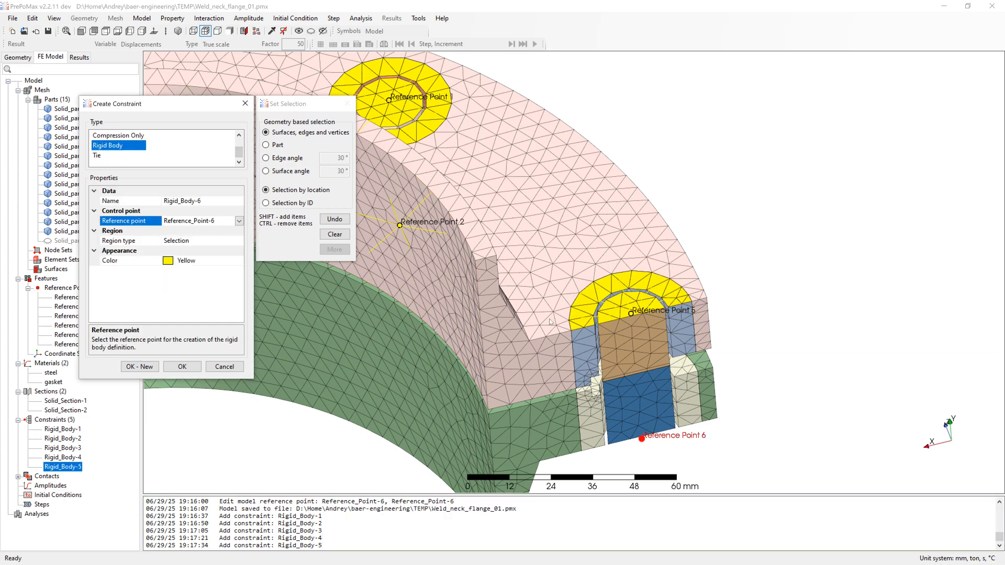
click(182, 366)
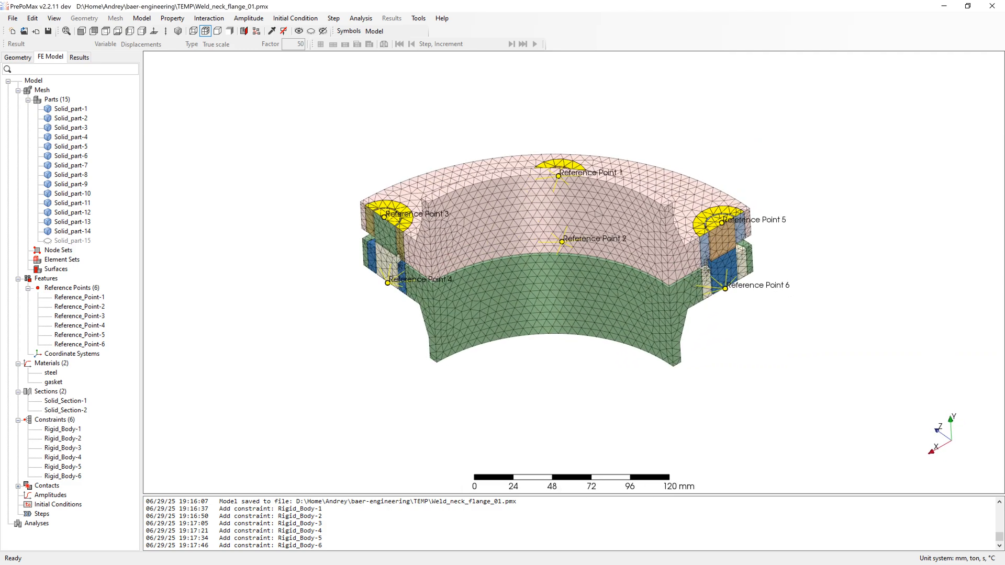
click(72, 241)
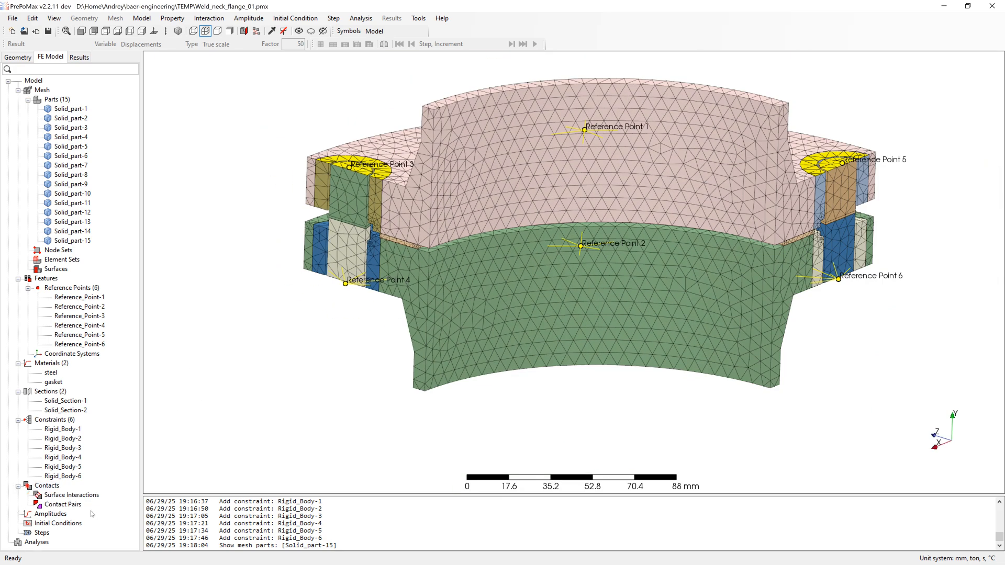
Step: Auto-search Tie contact pairs and add Merged-1 and Merged-2 to Solid_part-15 ties
right_click(63, 505)
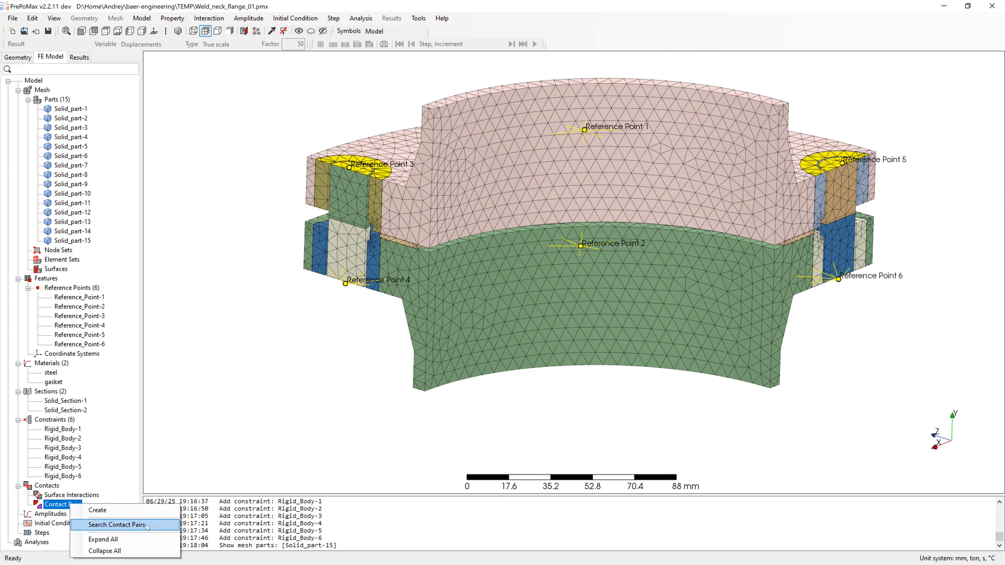
click(116, 525)
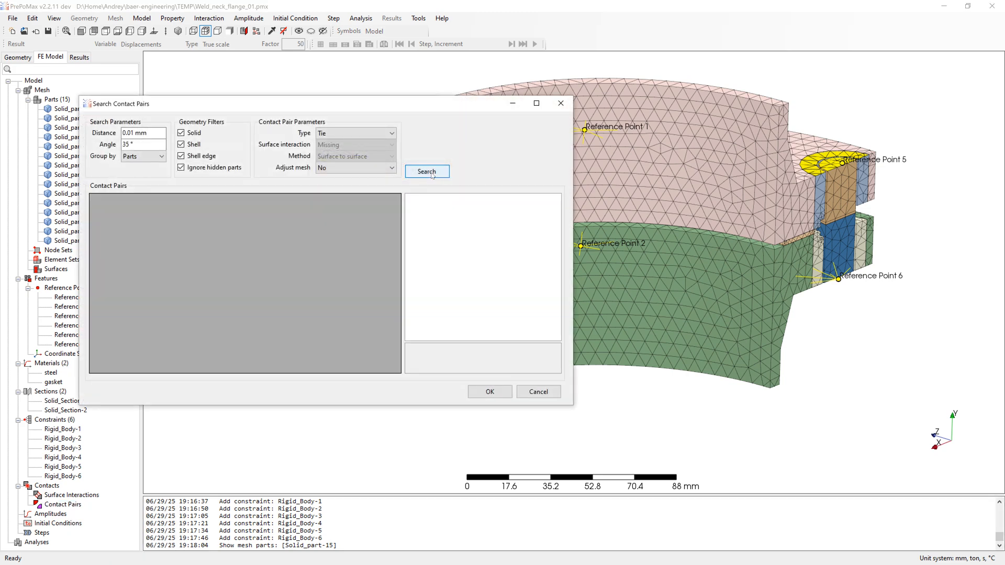
click(426, 171)
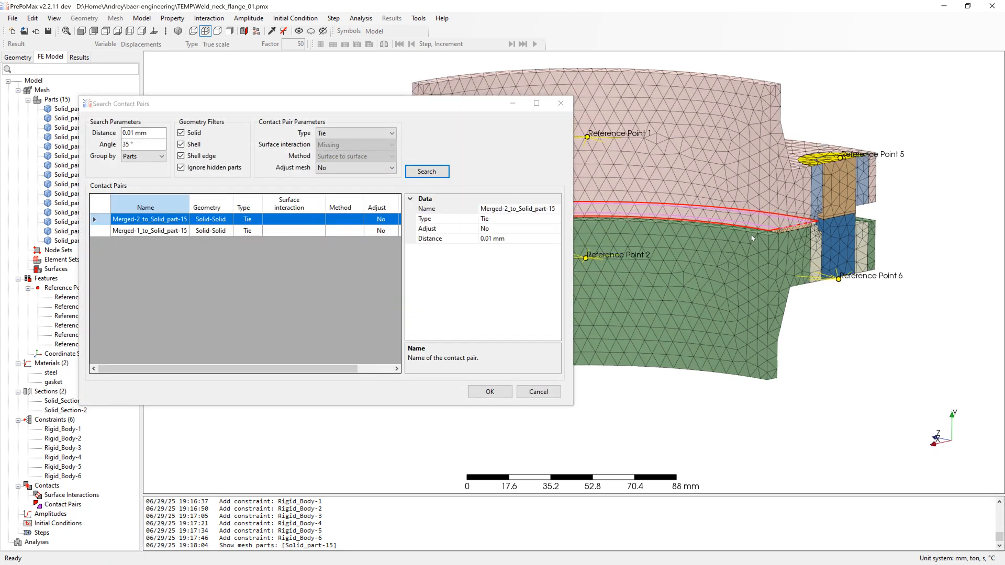
click(149, 230)
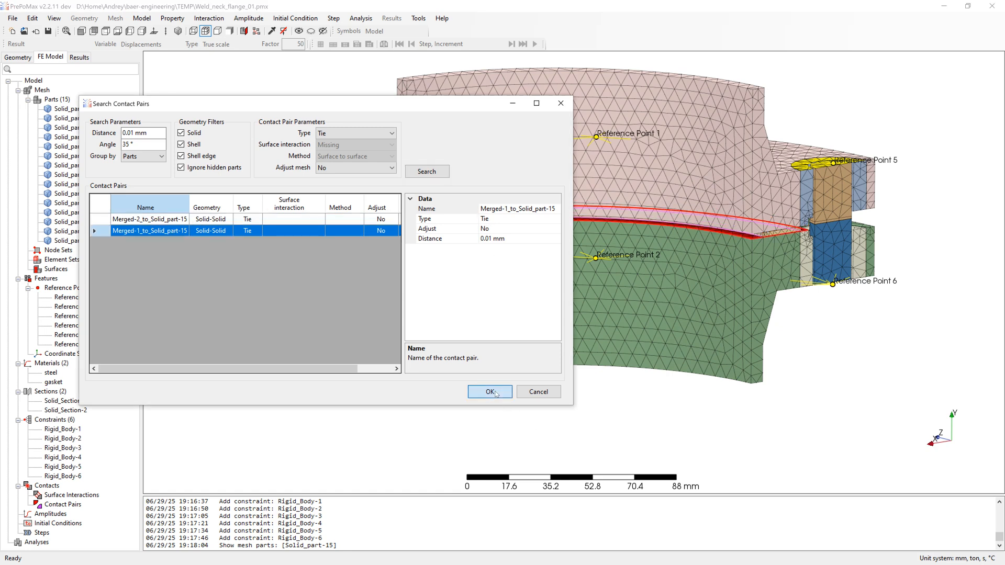
click(488, 392)
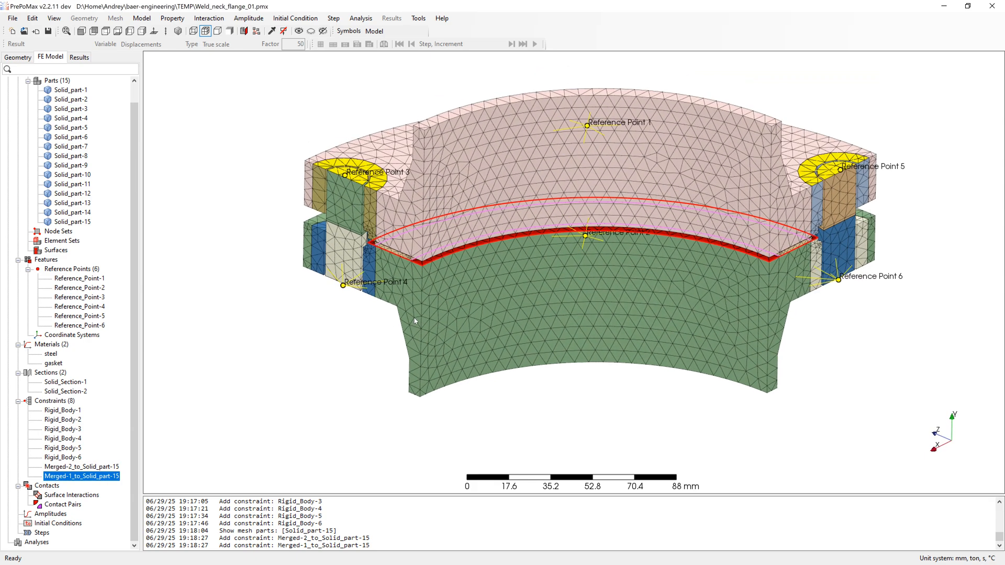
scroll(down, 3)
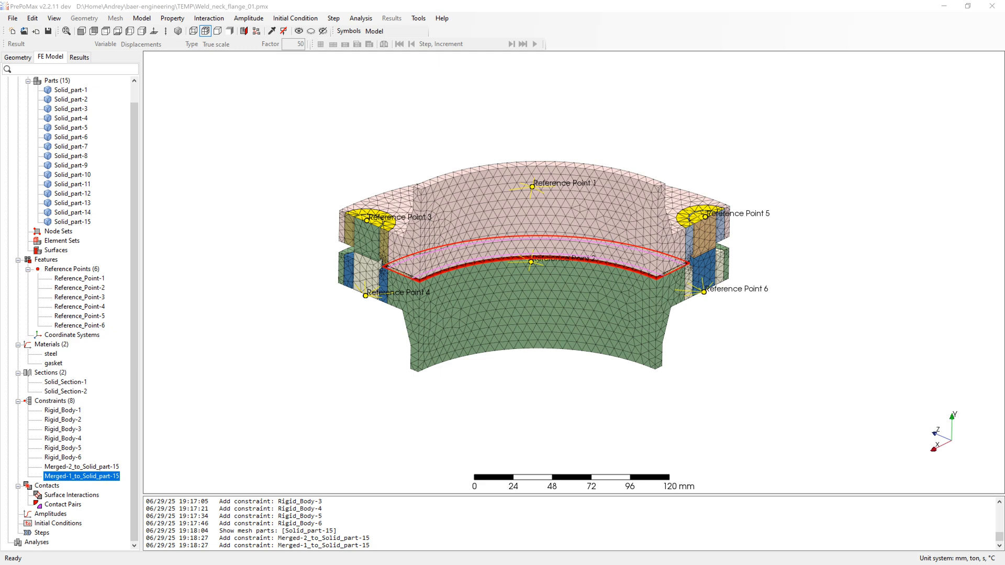
mouse_move(607, 240)
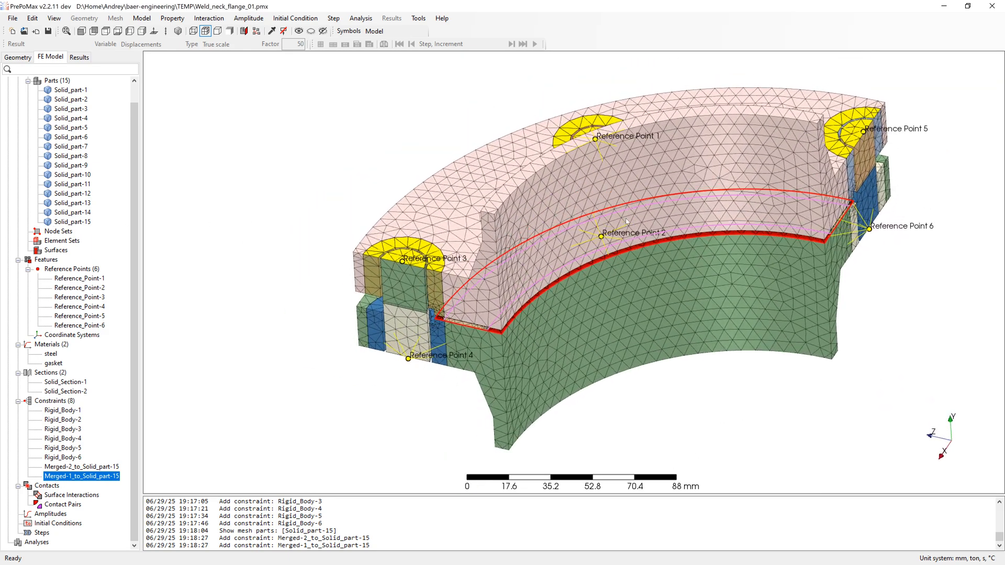
Step: Create node sets symm-x and symm-z by picking the cut faces with Edge angle selection
click(58, 232)
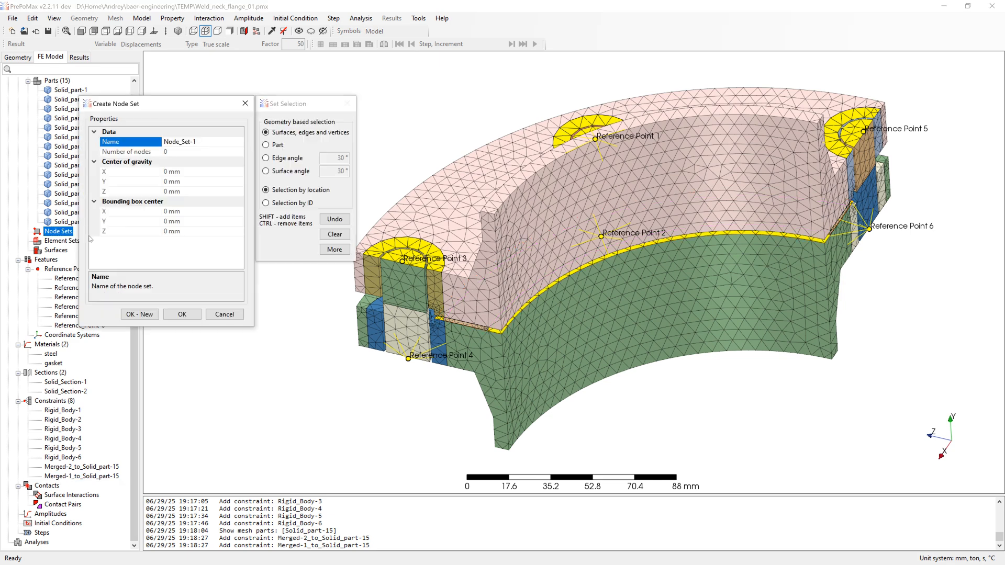
text(symm-x)
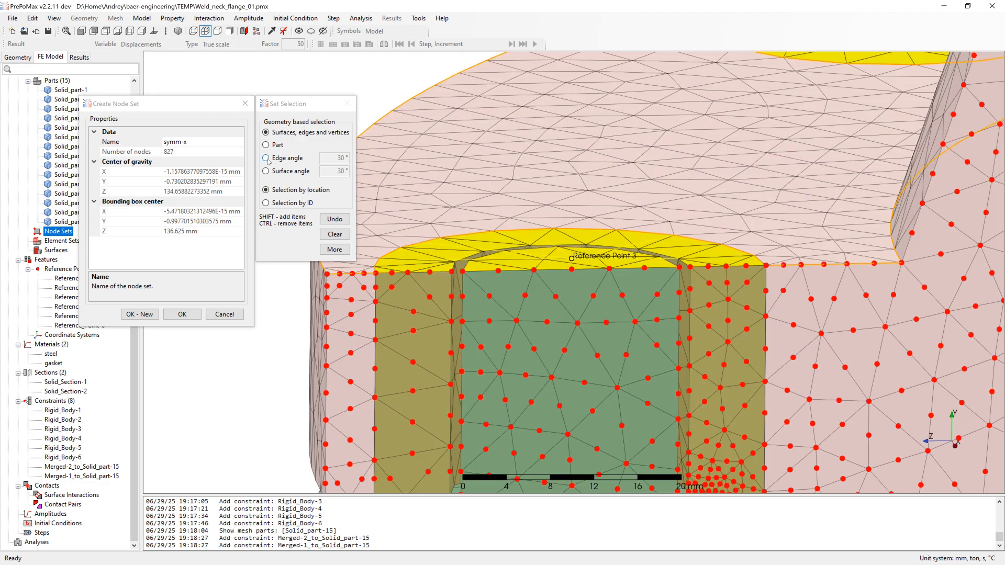
click(266, 158)
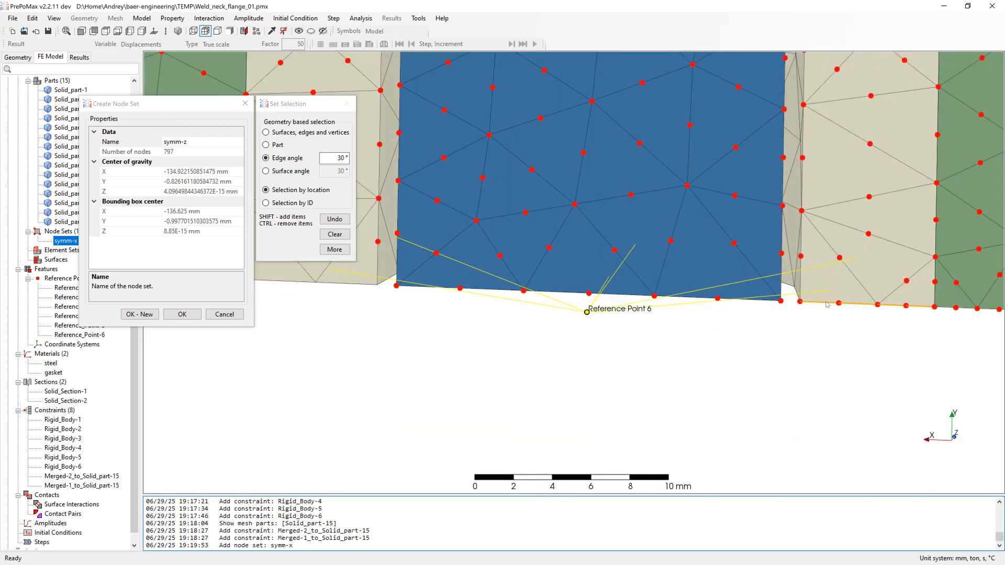
click(182, 314)
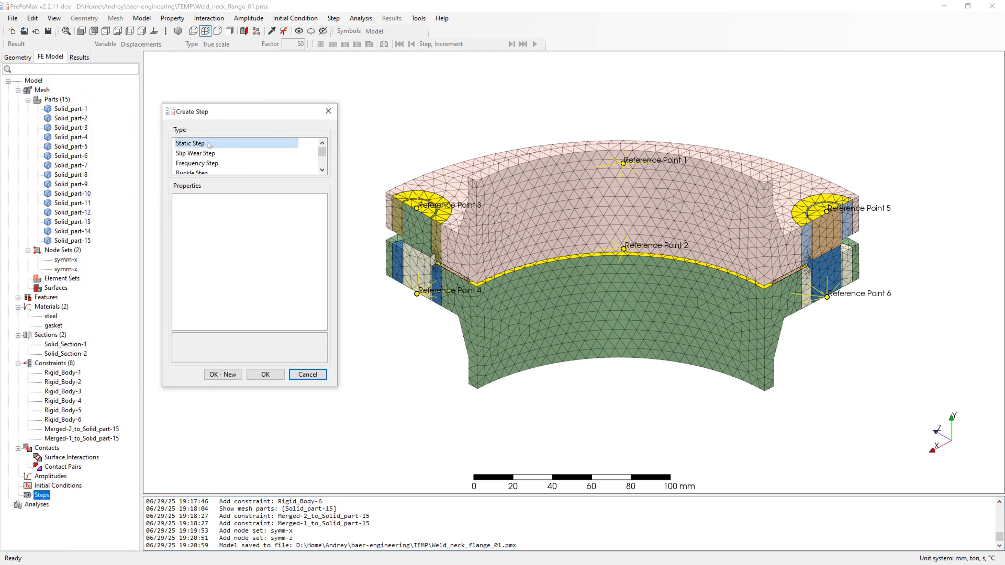
Step: Create static Step-1 with Nlgeom switched on
click(189, 143)
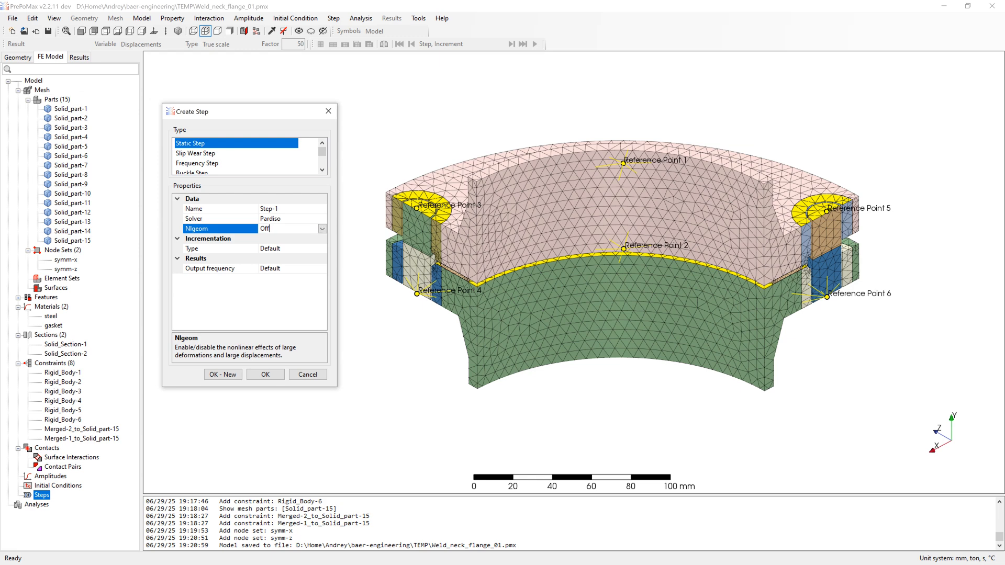
click(321, 229)
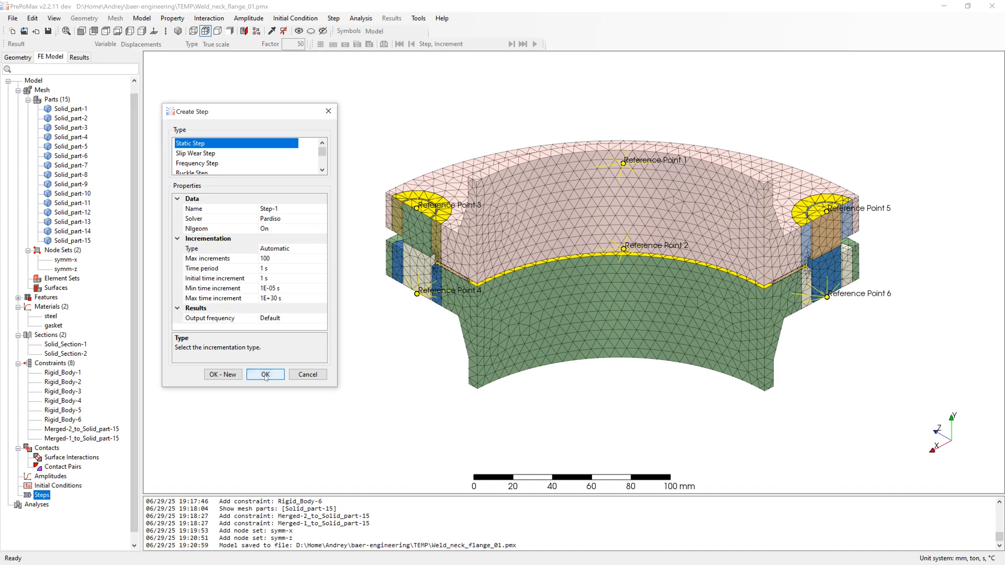
click(265, 374)
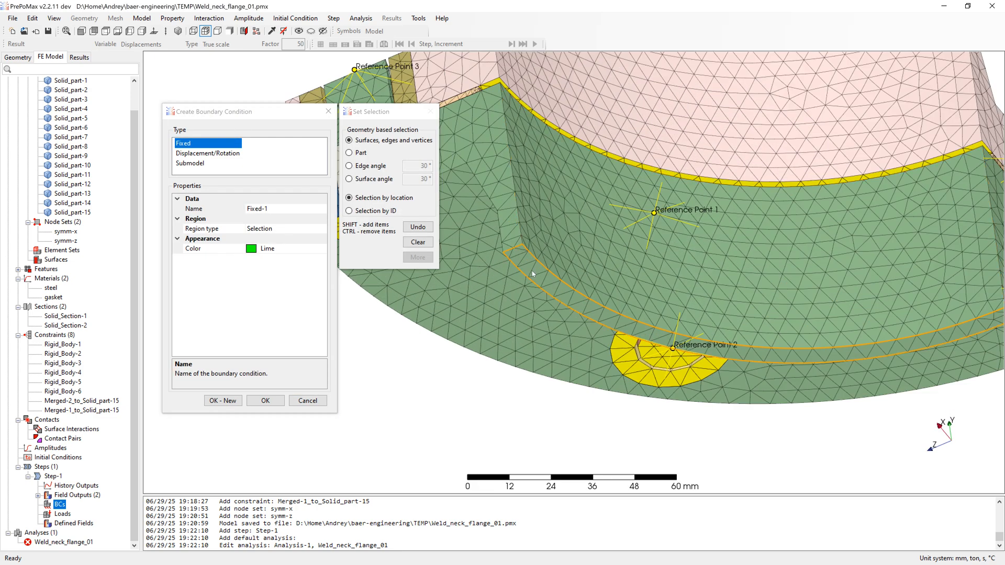
Step: Add Fixed-1 on the ring face plus symm-x and symm-z displacement BCs with zeroed DOFs
click(558, 269)
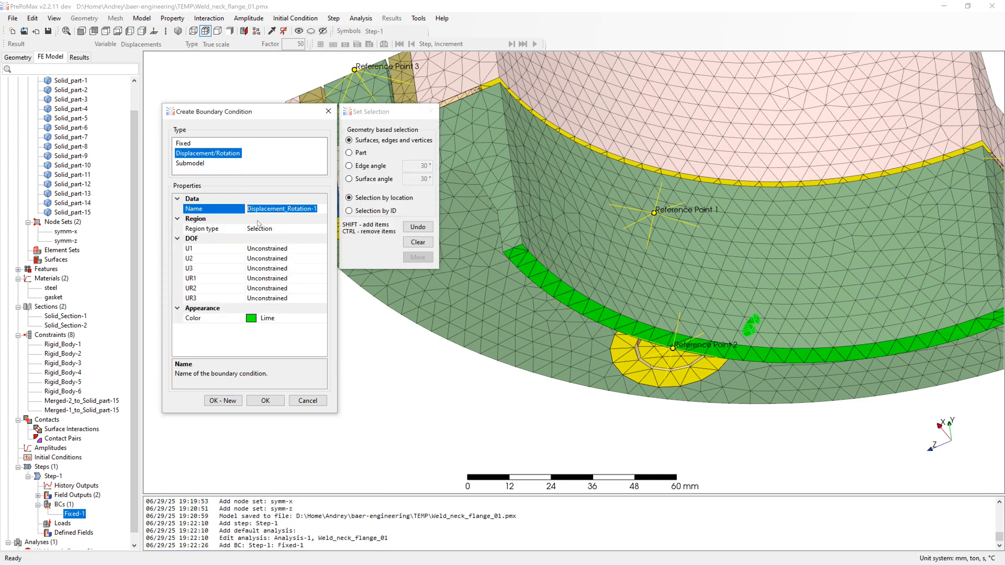
text(symm-z)
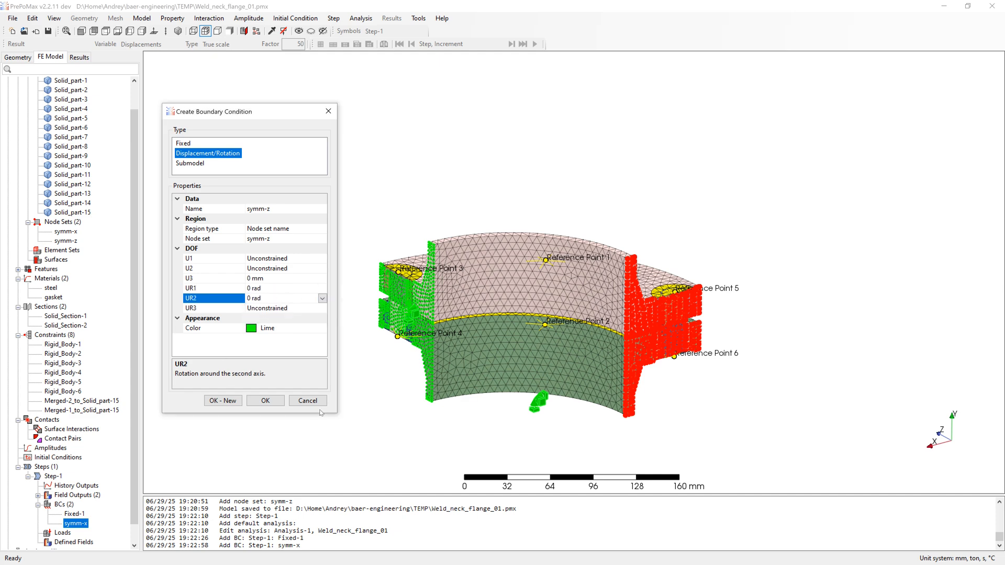
click(265, 400)
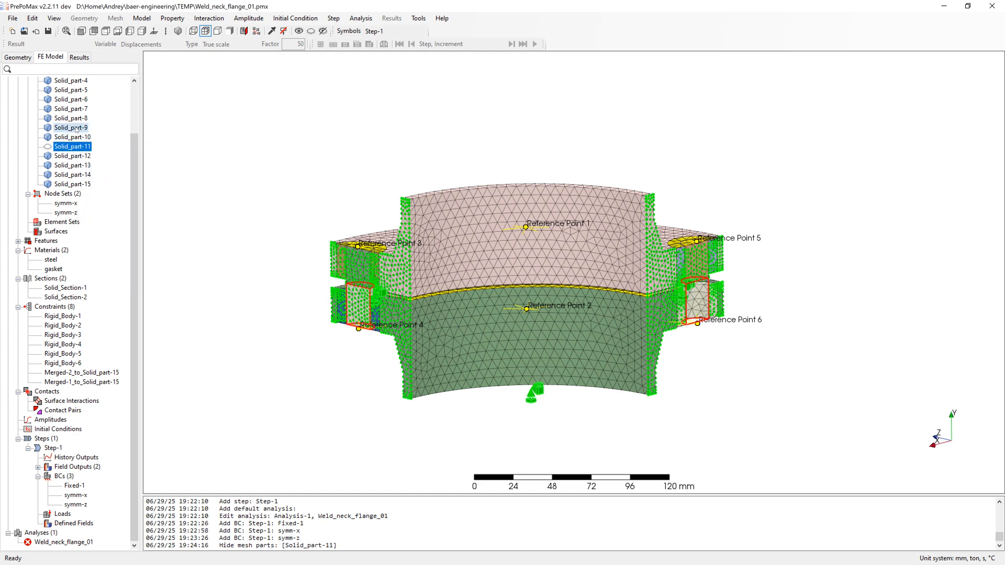
Step: Hide Solid_part-9, Solid_part-11 and Solid_part-14 to expose the bolt inside the joint
click(71, 128)
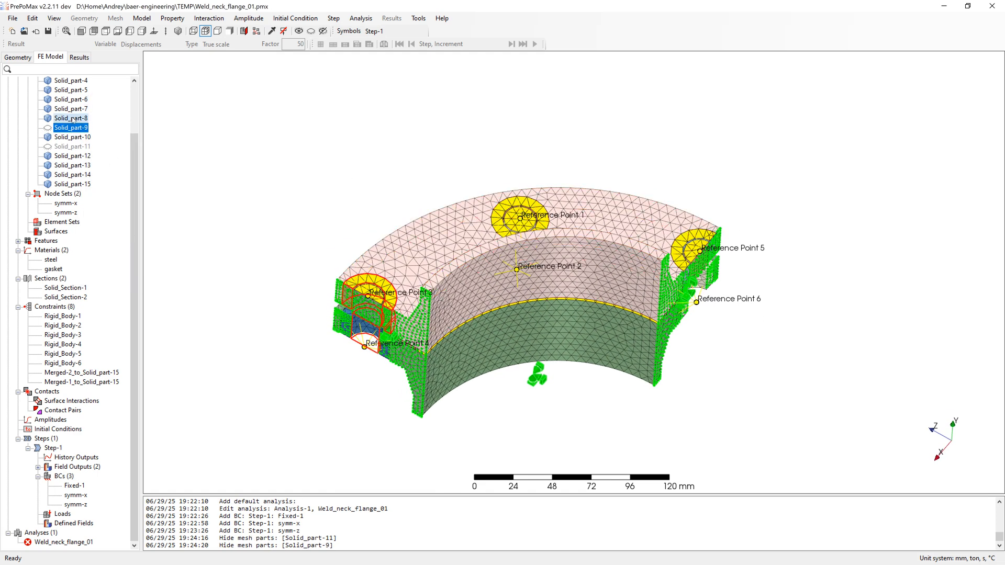
click(71, 108)
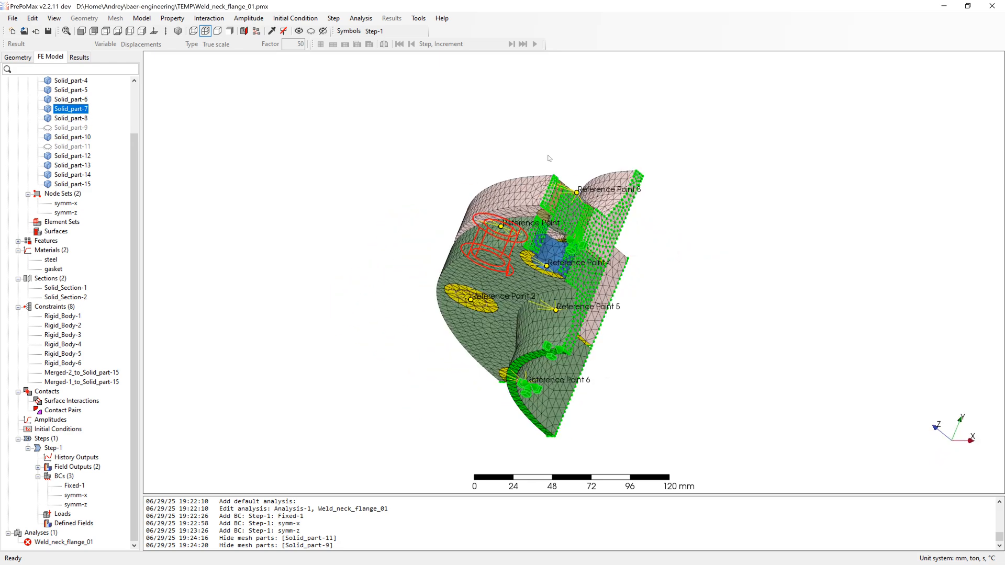
click(71, 90)
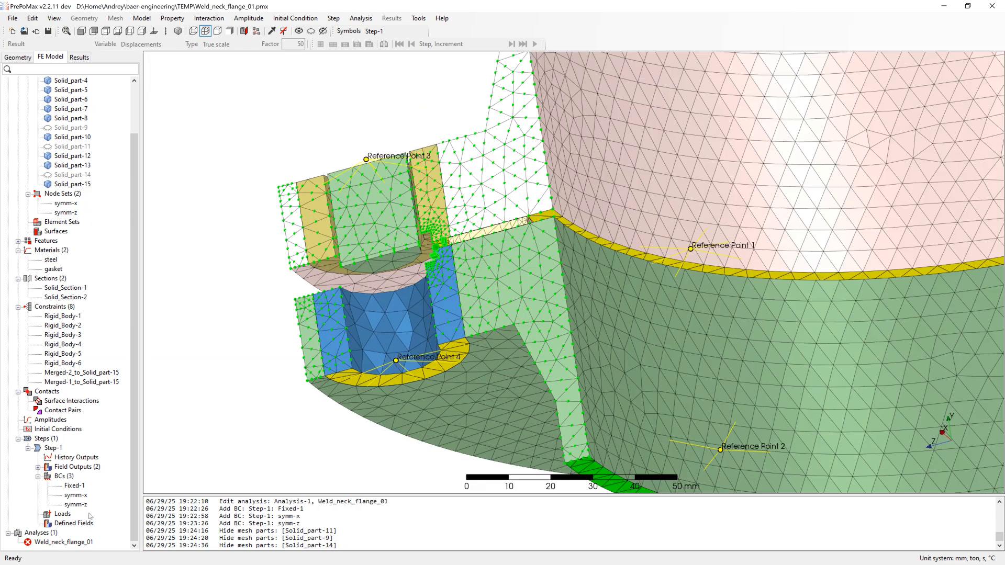
double_click(63, 514)
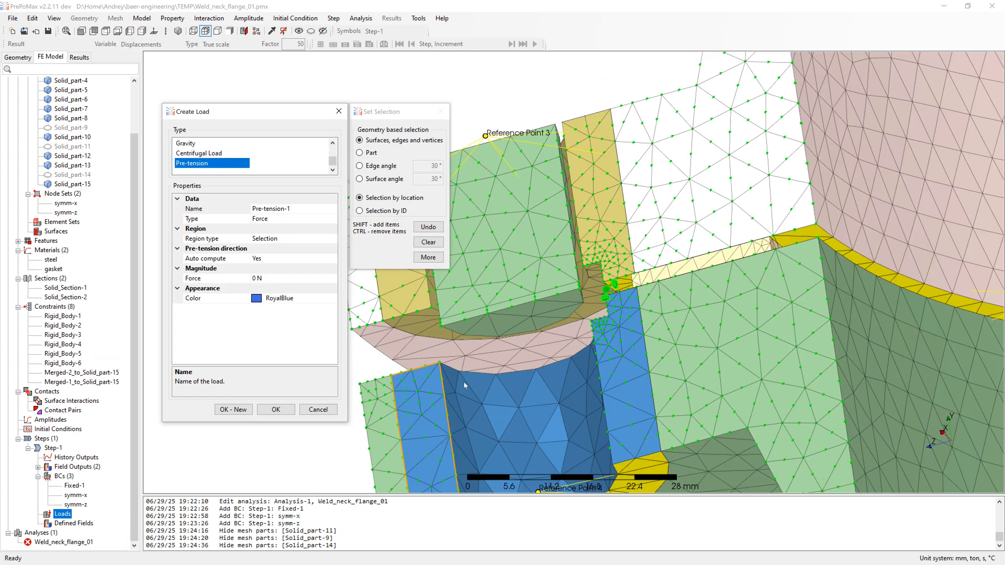
Step: Create Pre-tension-1 on the first bolt section with a 10000 N force
click(526, 330)
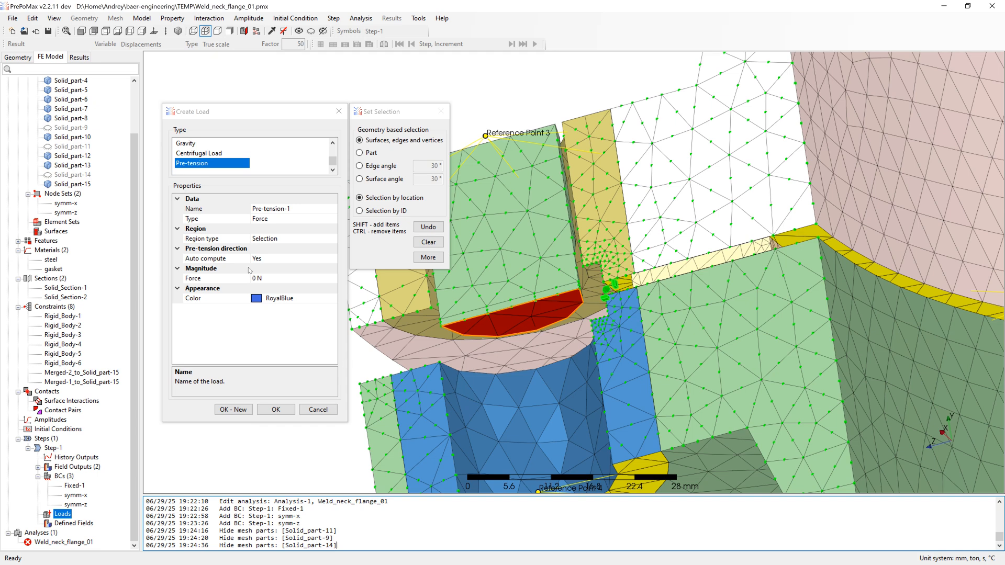
text(10000)
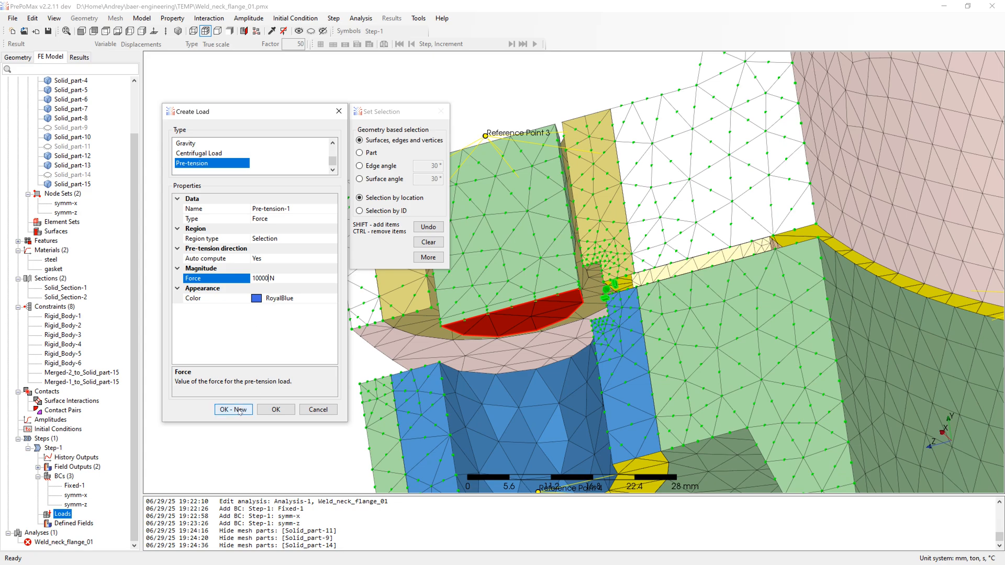
click(232, 409)
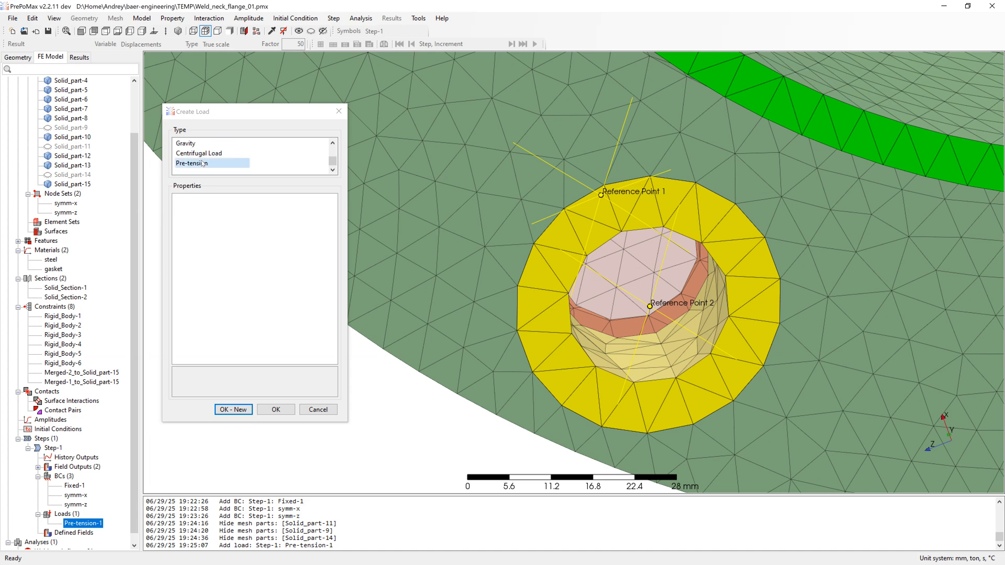
Step: Add Pre-tension-2 and Pre-tension-3 on the remaining bolts and show the hidden parts
click(191, 163)
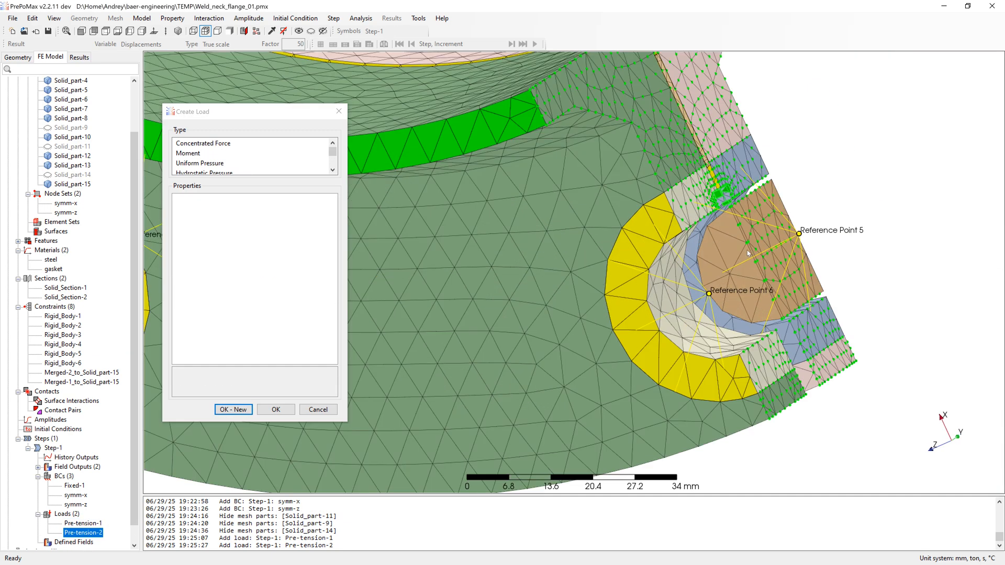
click(191, 163)
text(10 N)
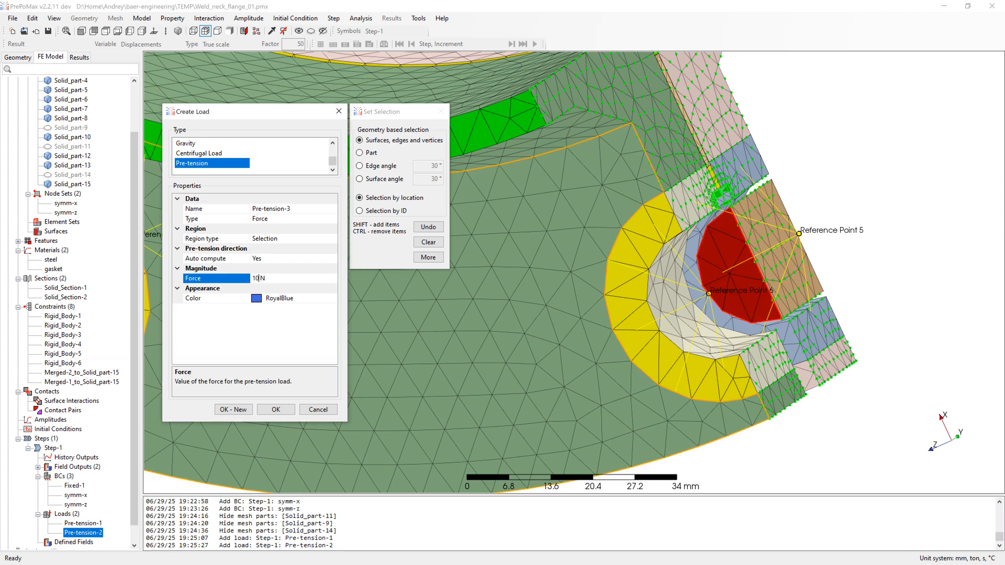
click(275, 410)
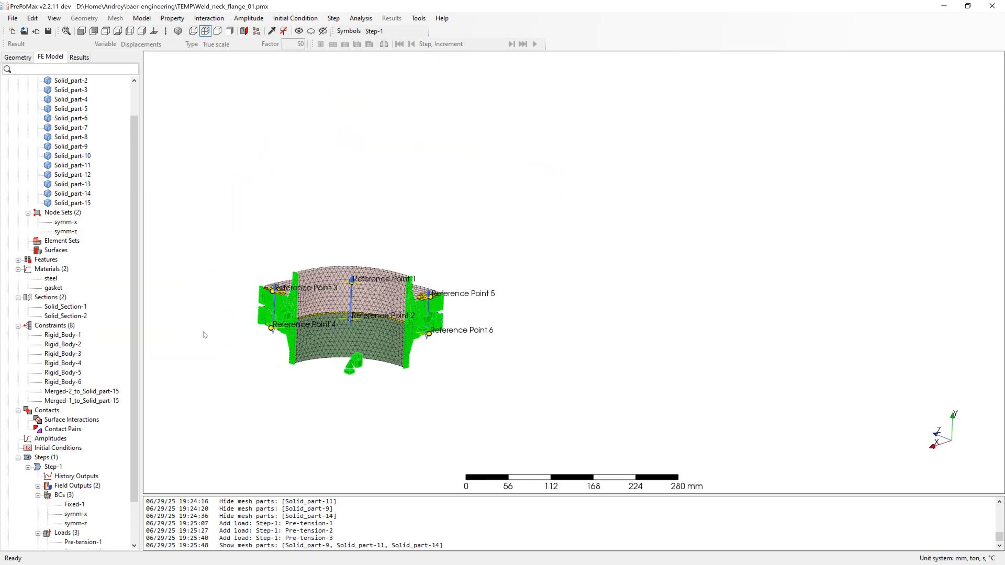
scroll(up, 3)
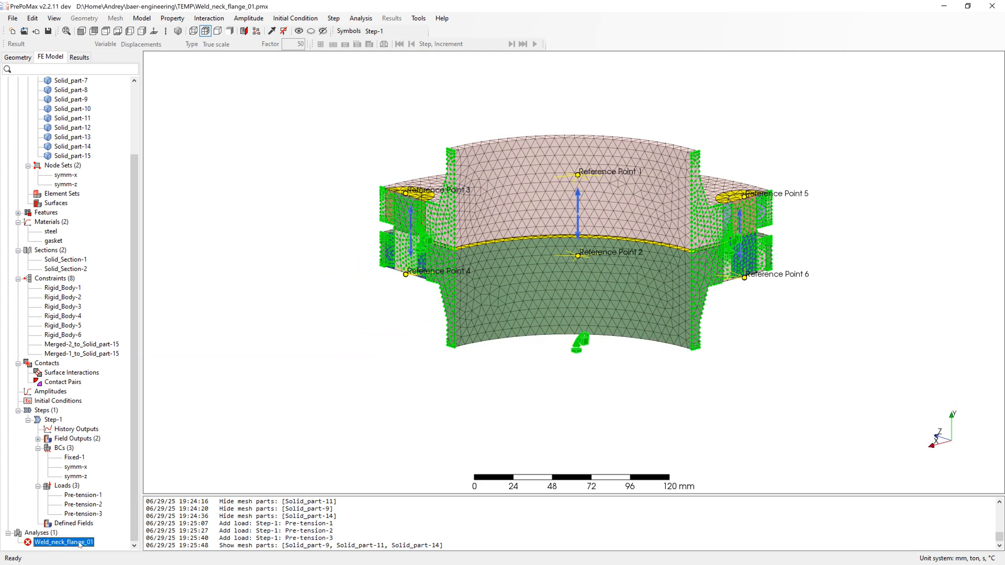
Step: Run the Weld_neck_flange_01 analysis and display its displacement results
click(63, 541)
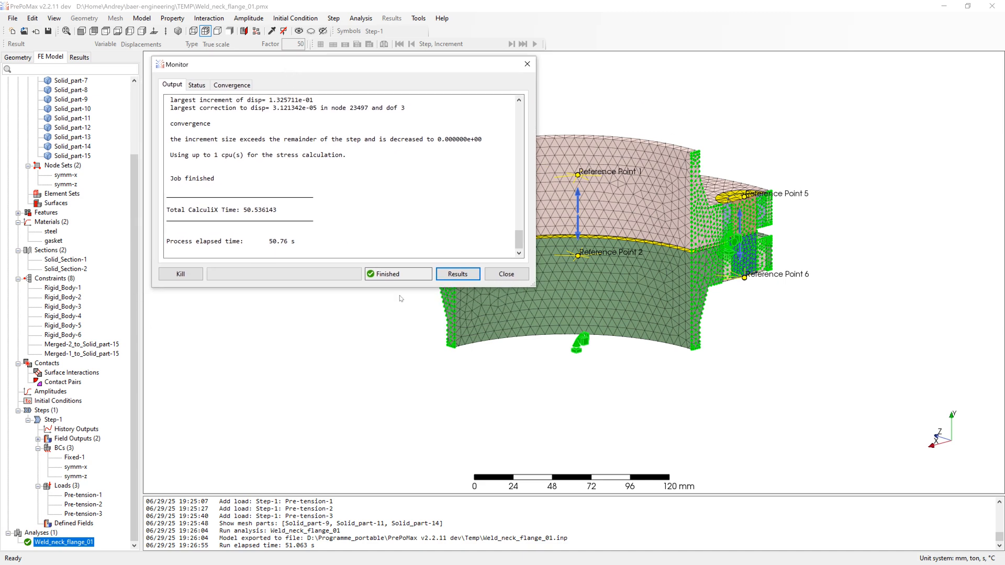
click(457, 274)
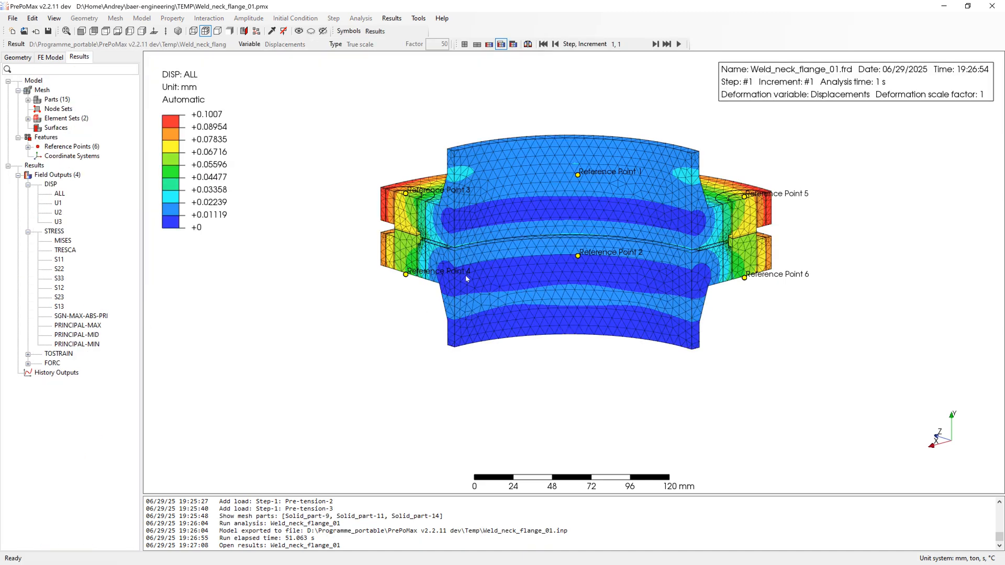
Step: Show STRESS MISES results and hide all six reference points from the view
click(62, 240)
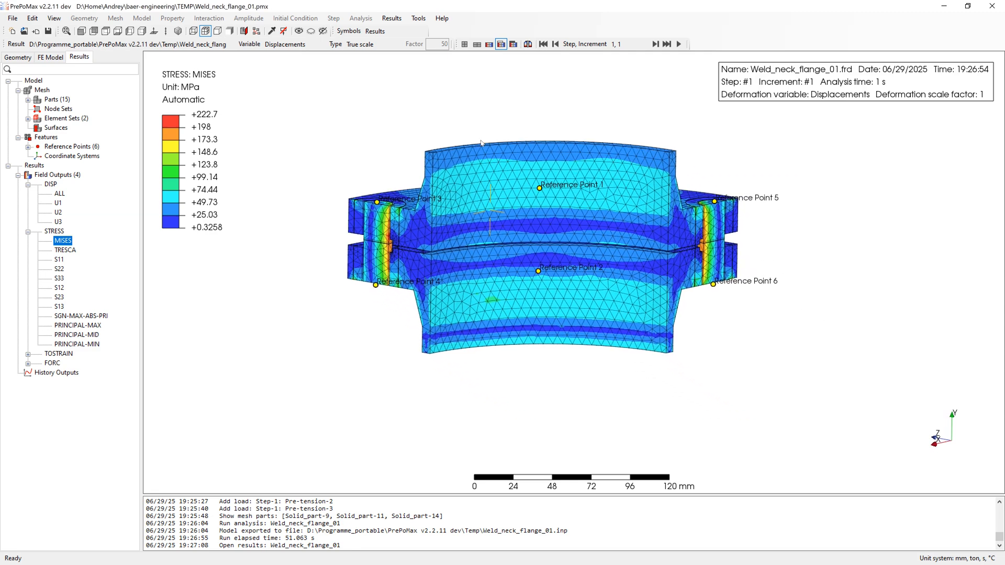
mouse_move(358, 44)
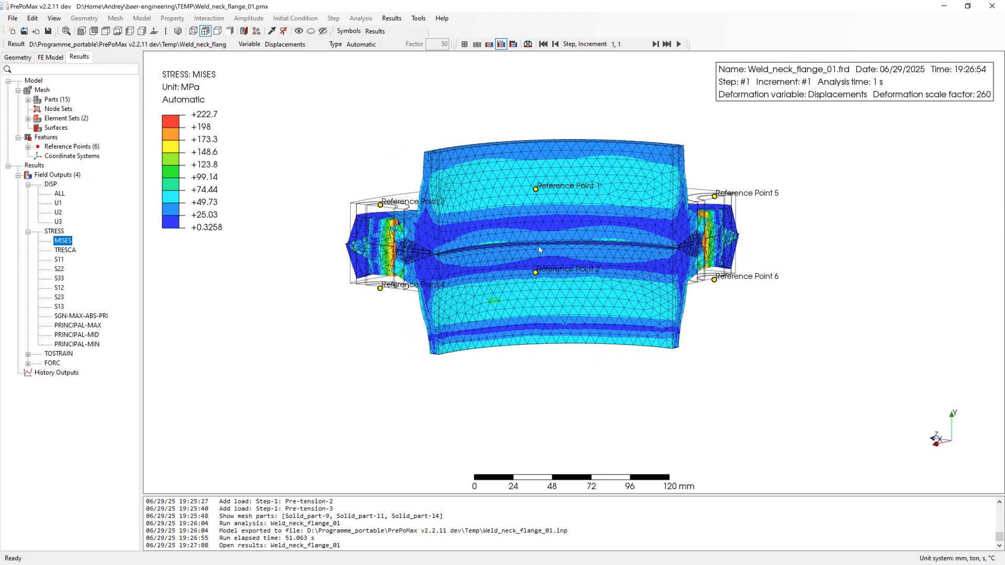
mouse_move(405, 66)
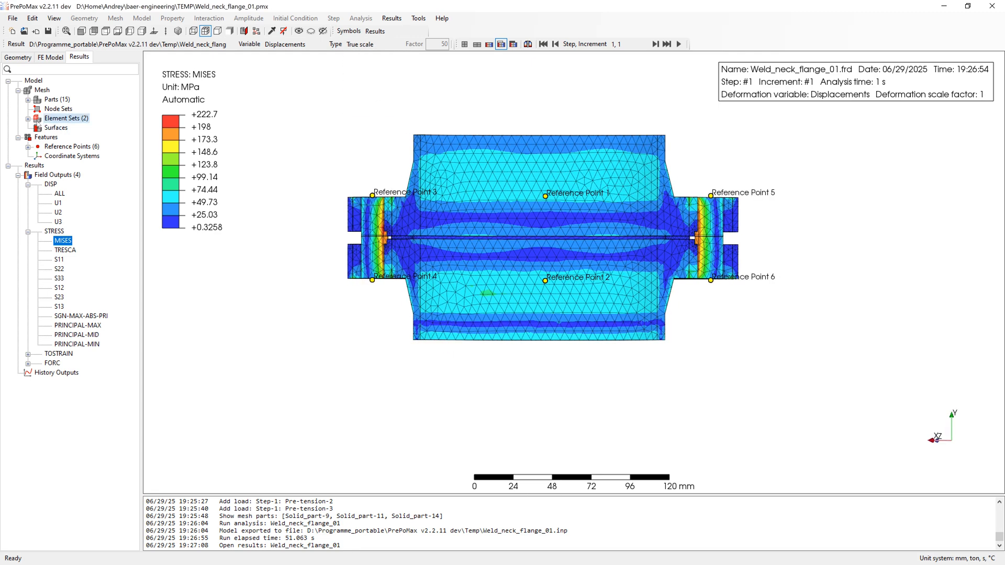
right_click(75, 146)
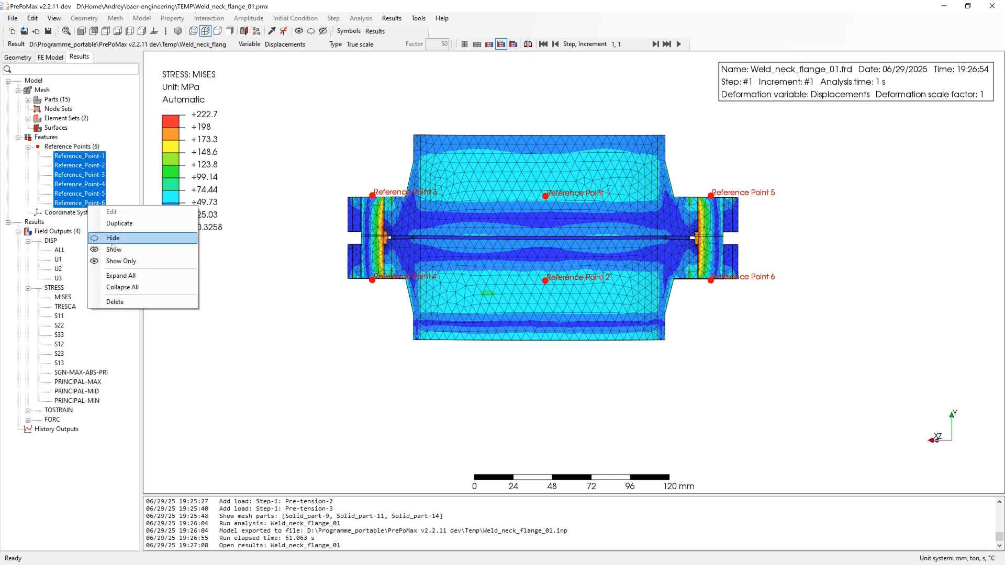
click(113, 237)
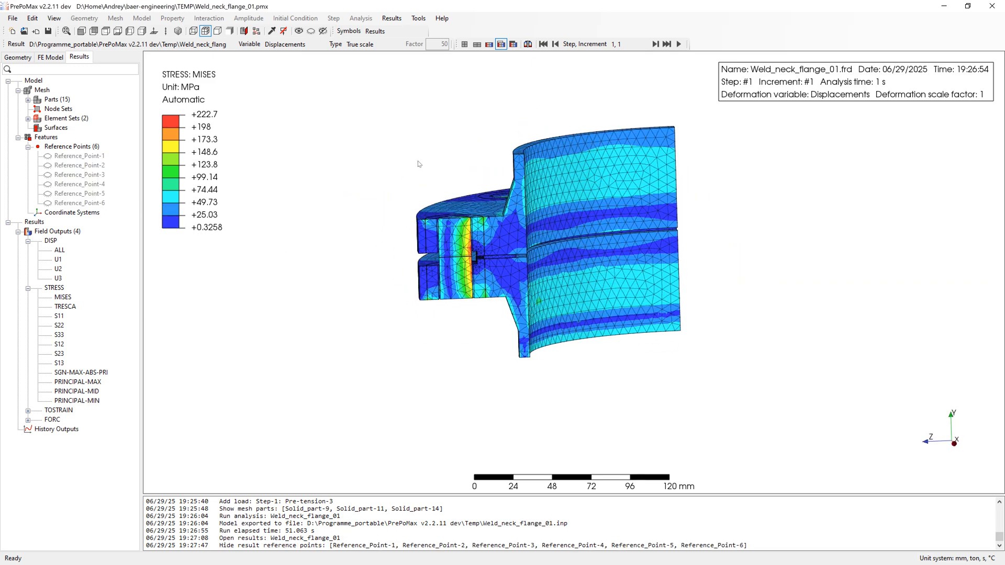